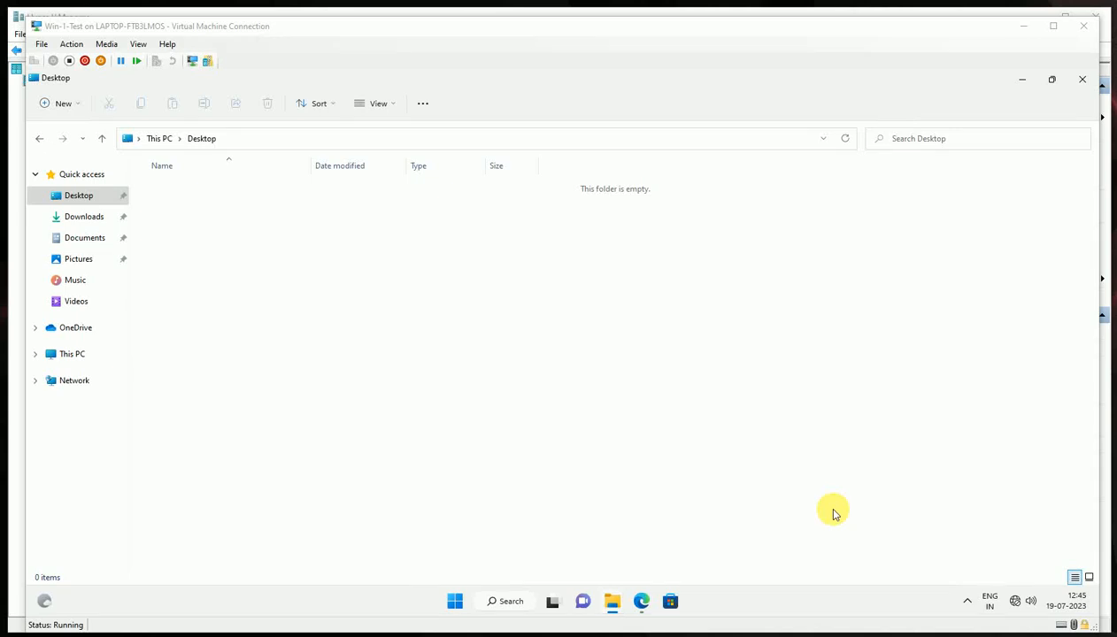
pyautogui.moveTo(654, 356)
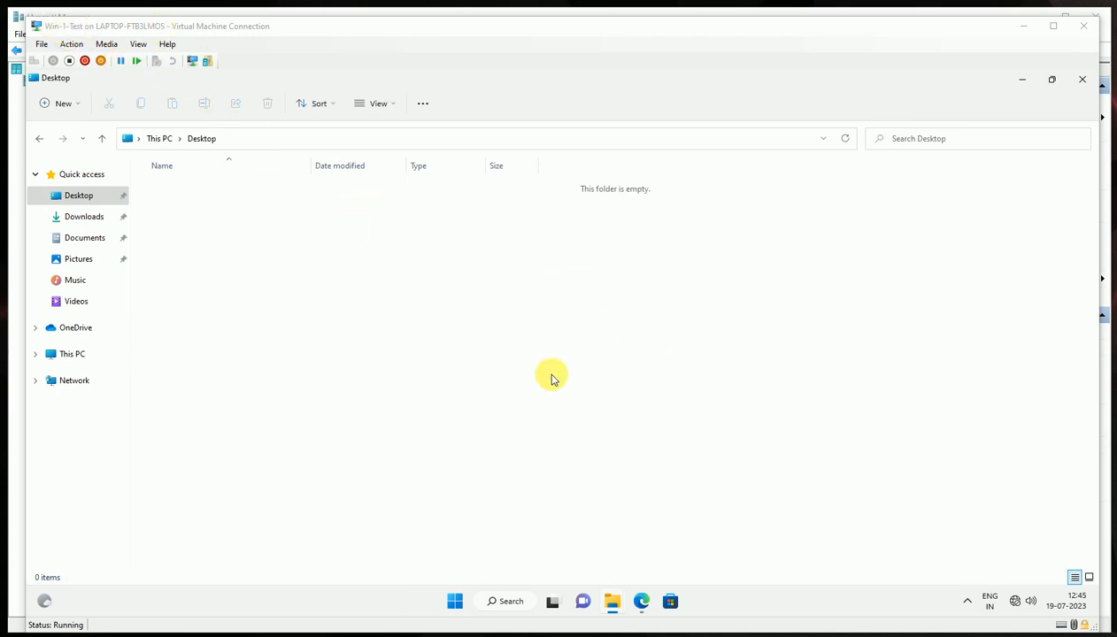
pyautogui.moveTo(556, 370)
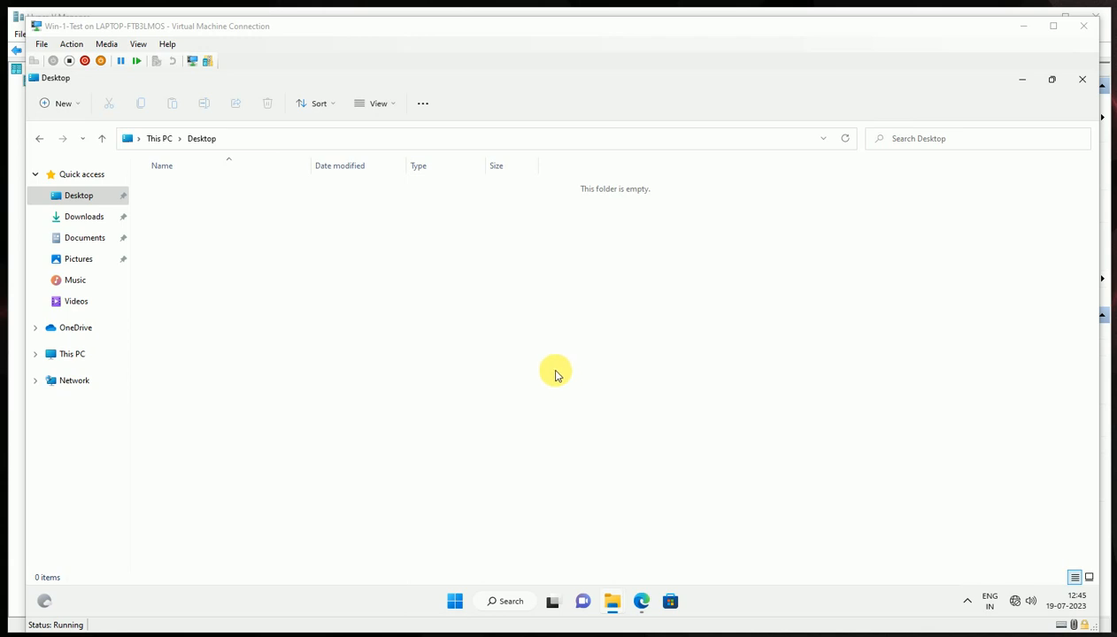
pyautogui.moveTo(643, 392)
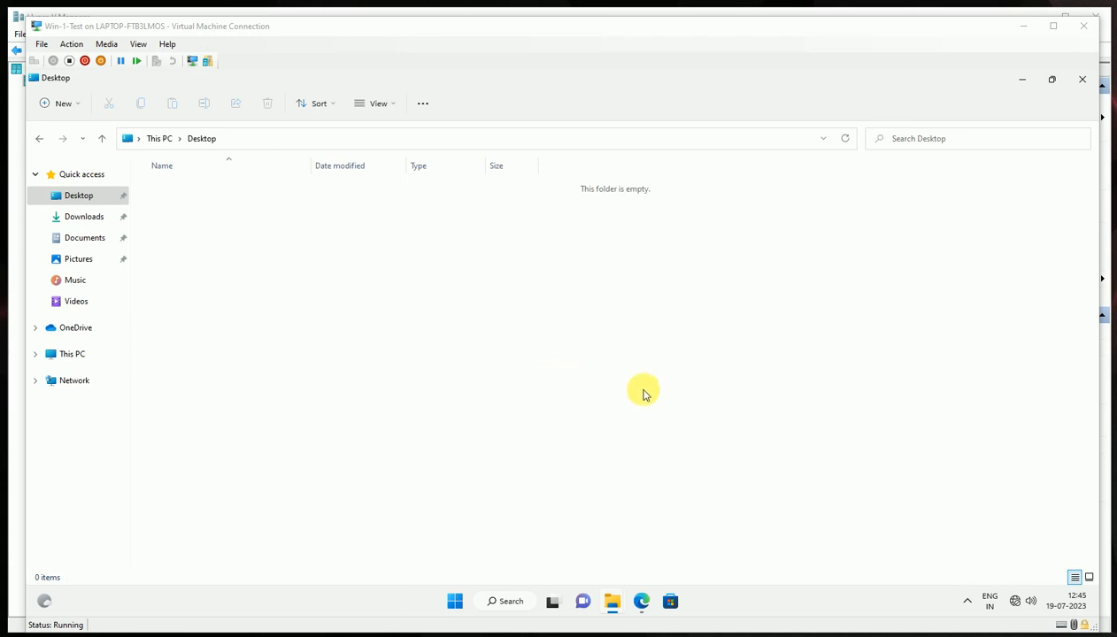
pyautogui.moveTo(989, 603)
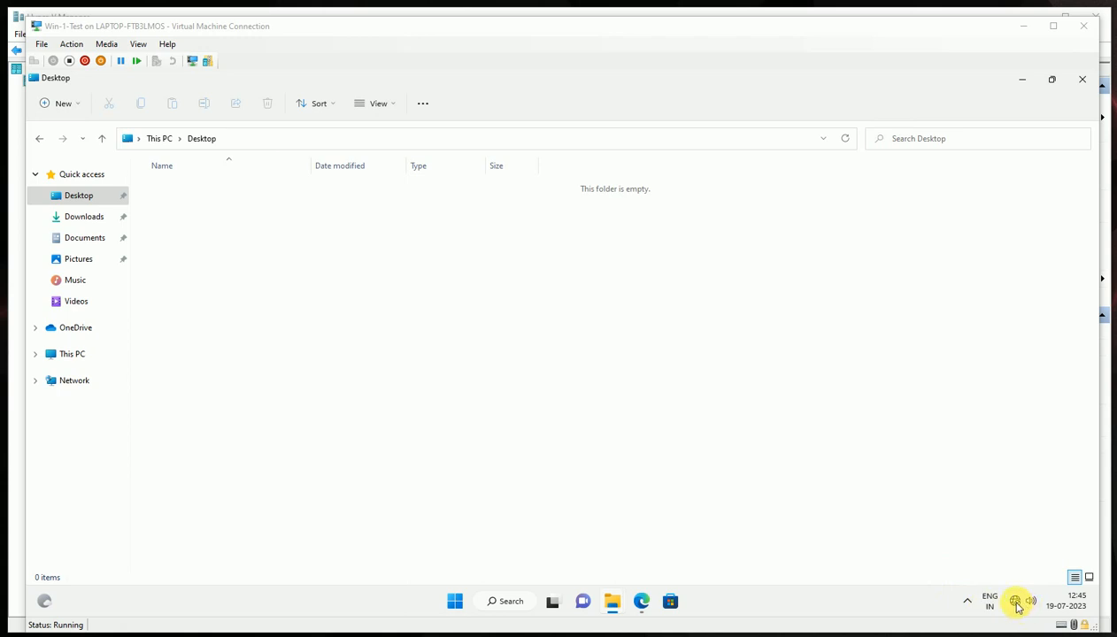
pyautogui.moveTo(527, 227)
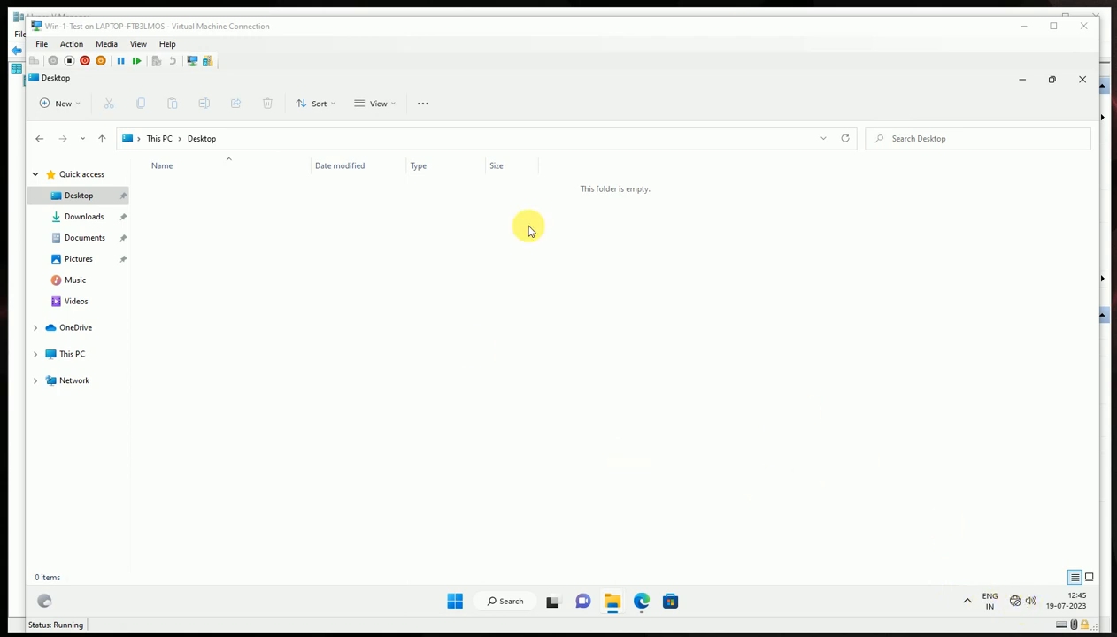
pyautogui.moveTo(834, 424)
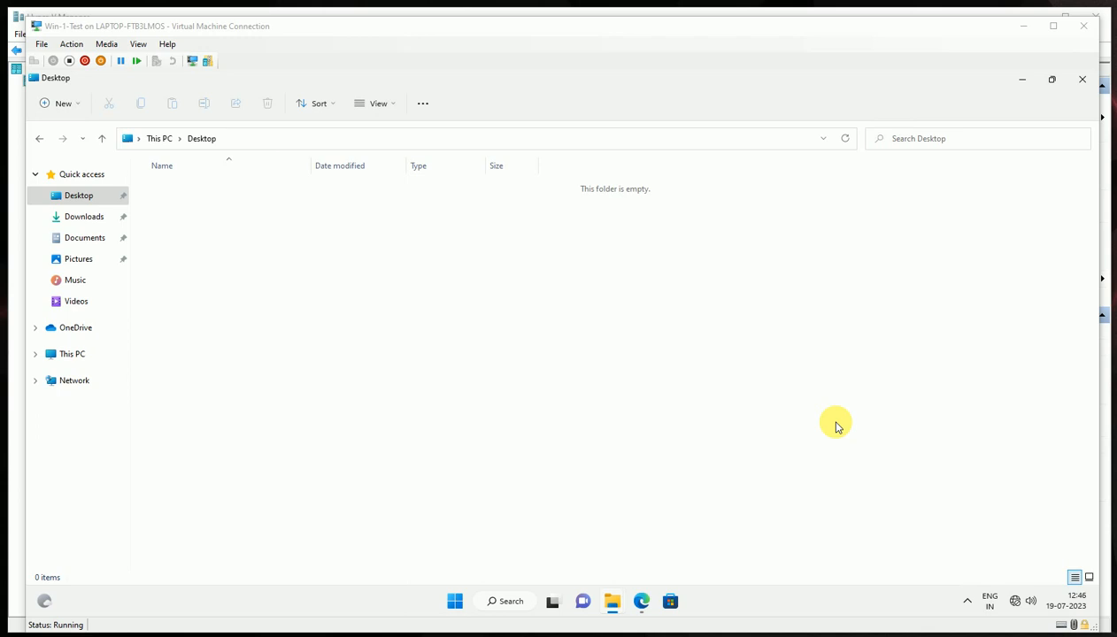
pyautogui.moveTo(841, 423)
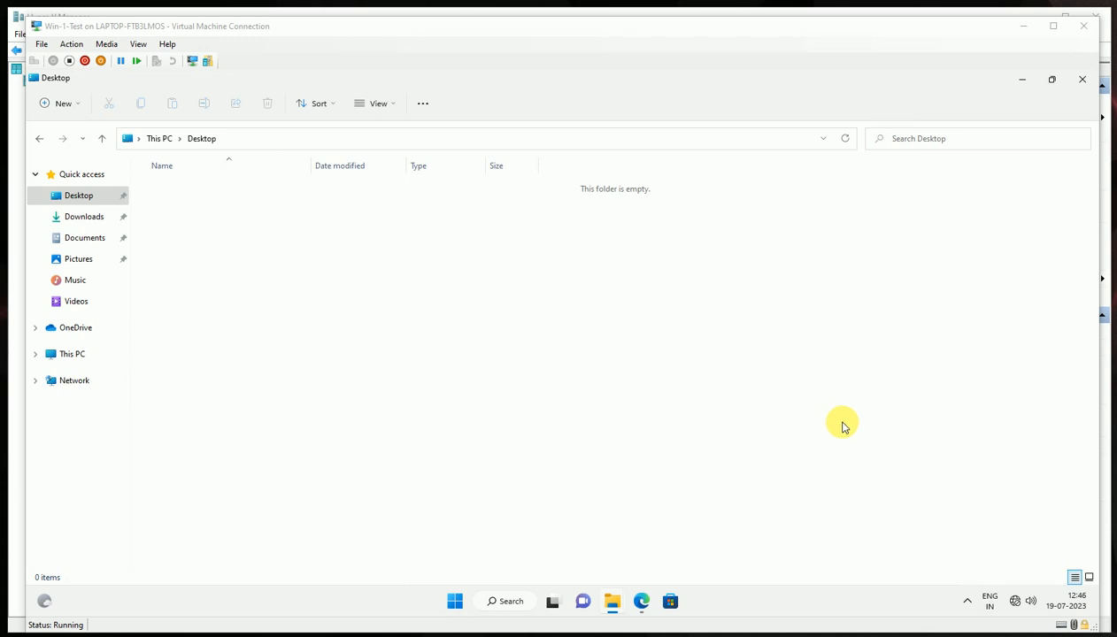
pyautogui.moveTo(730, 474)
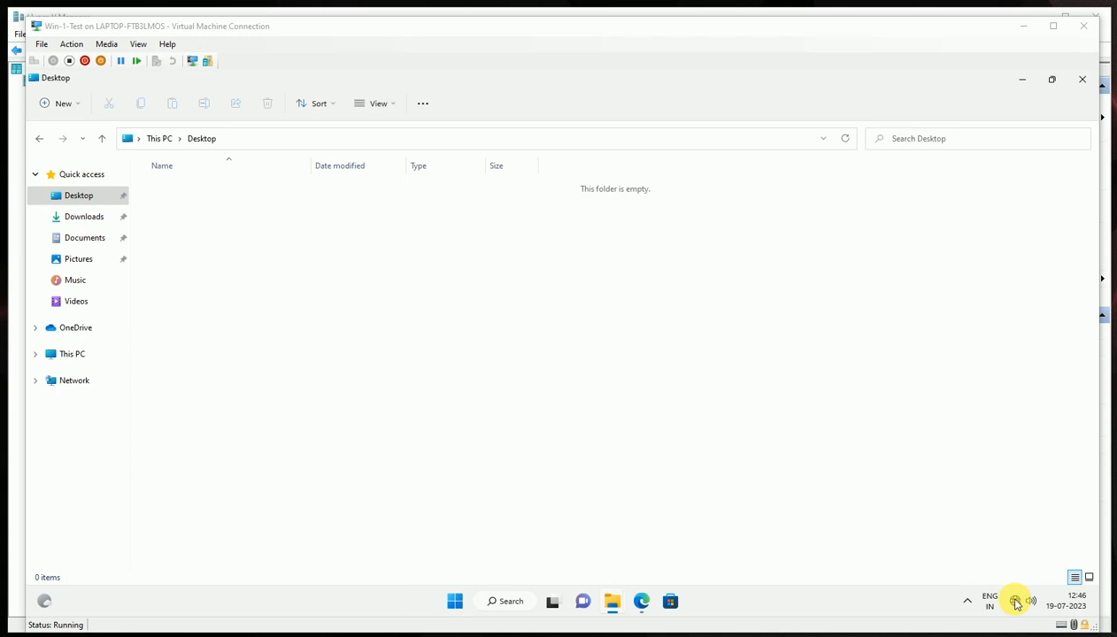
pyautogui.moveTo(1018, 604)
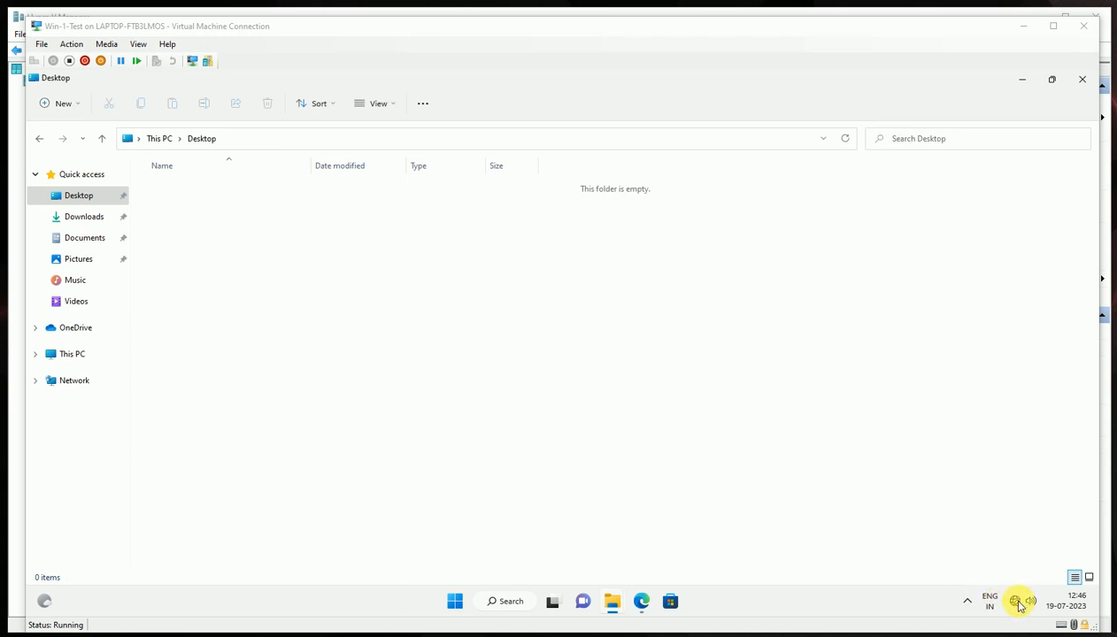
pyautogui.moveTo(792, 595)
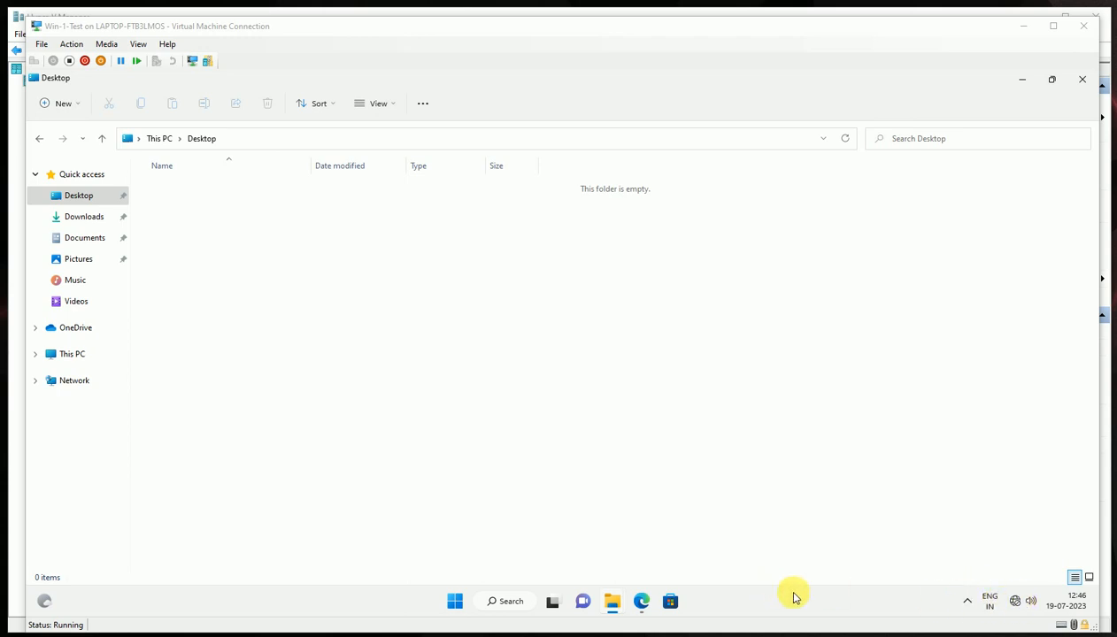
pyautogui.moveTo(764, 450)
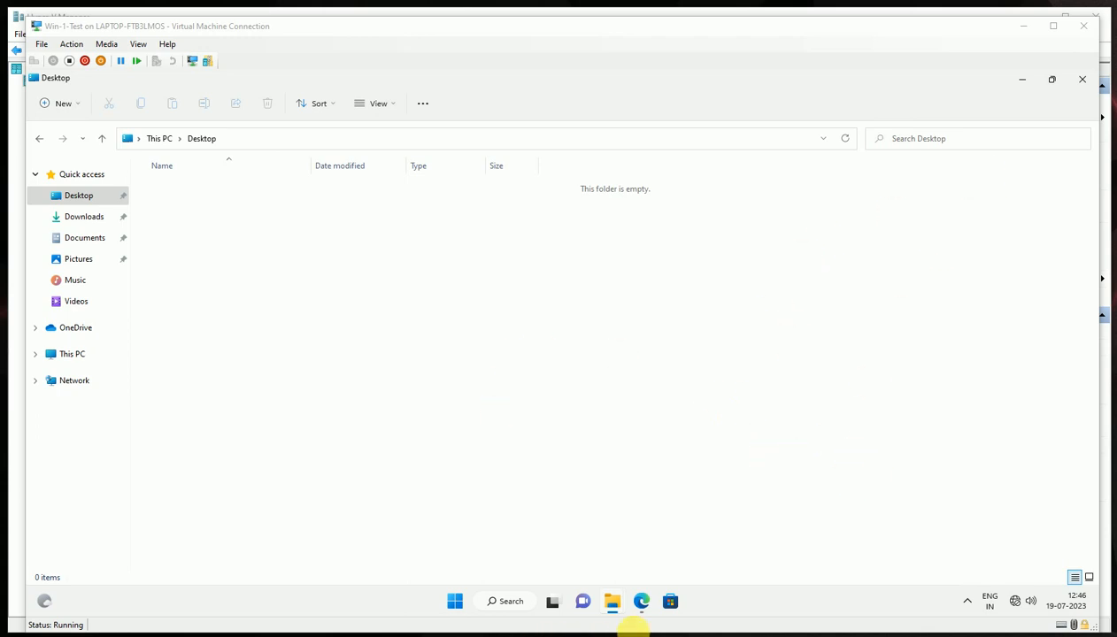
# Bring up Edge in the VM and retry google.com, which still fails to connect.
pyautogui.click(640, 600)
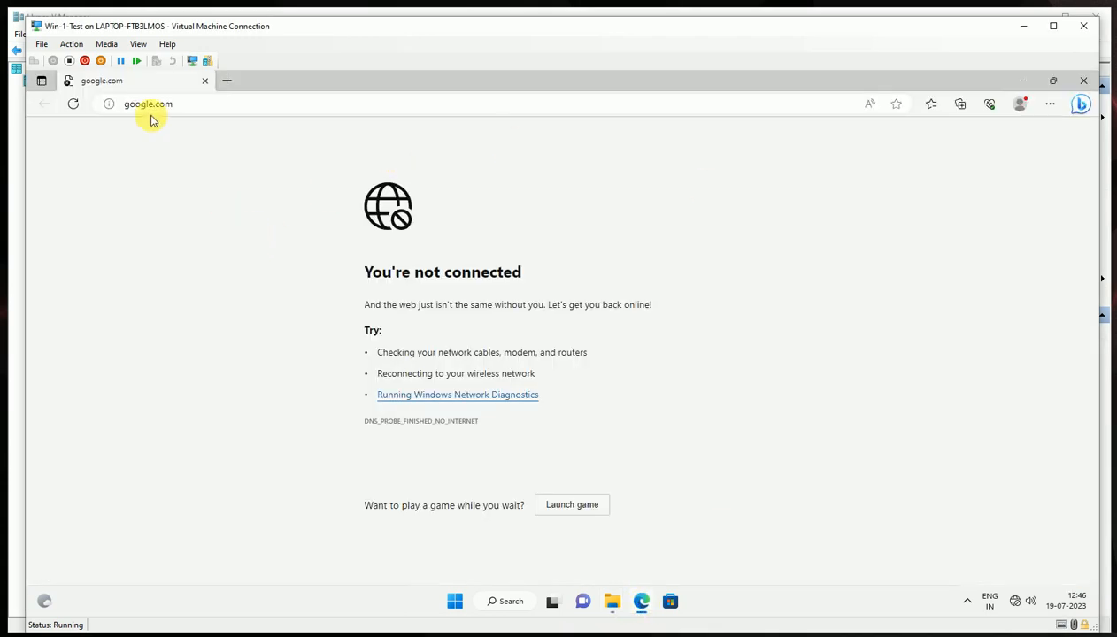
pyautogui.click(148, 104)
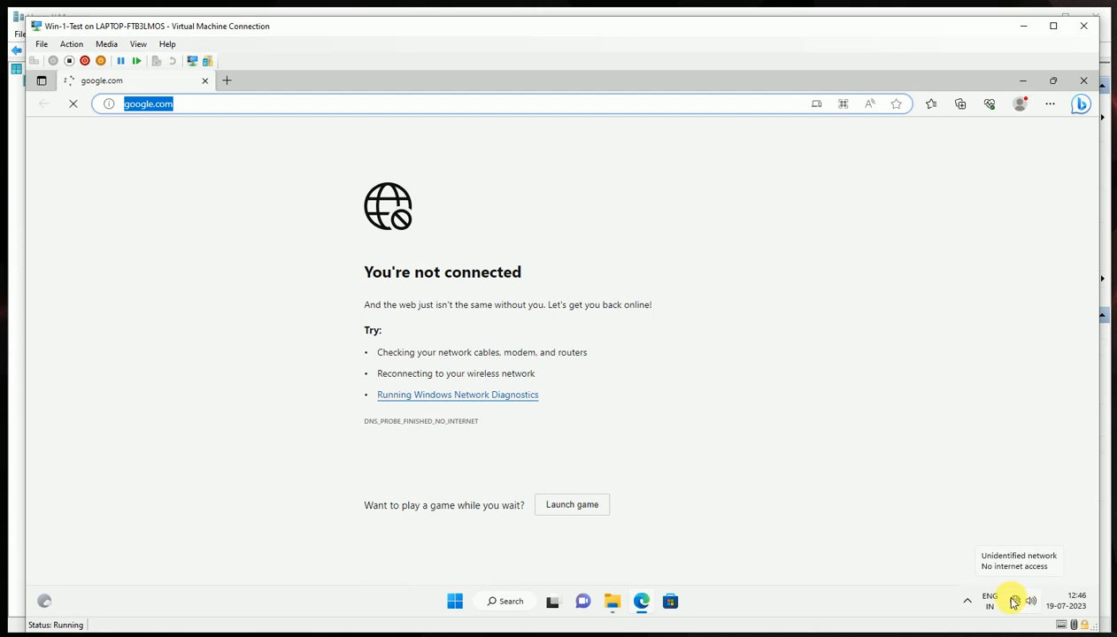
pyautogui.moveTo(985, 196)
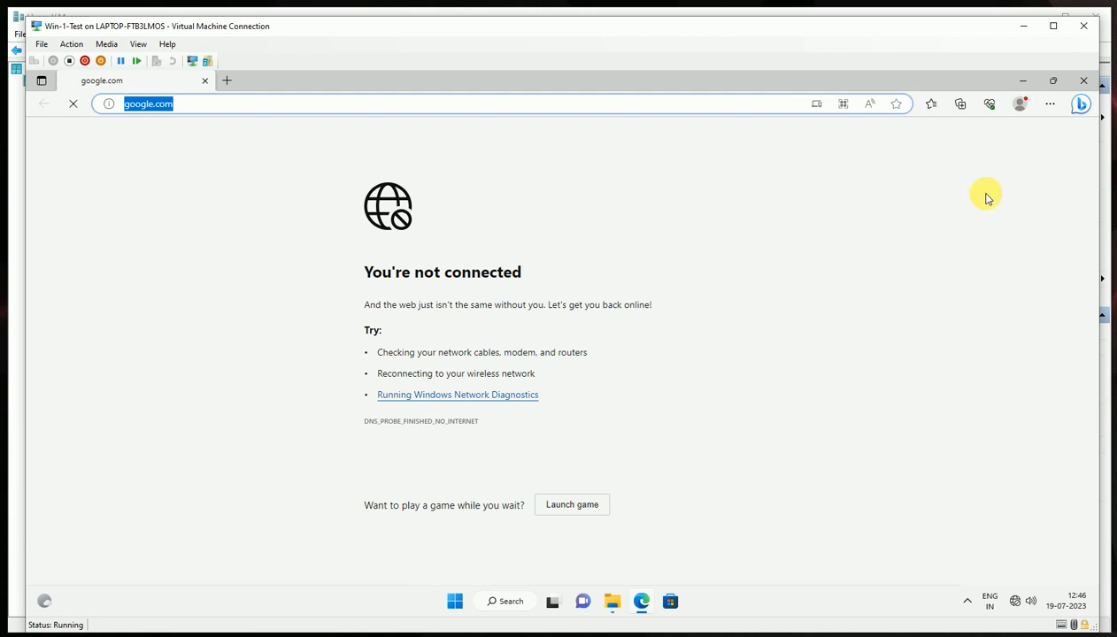
pyautogui.moveTo(981, 143)
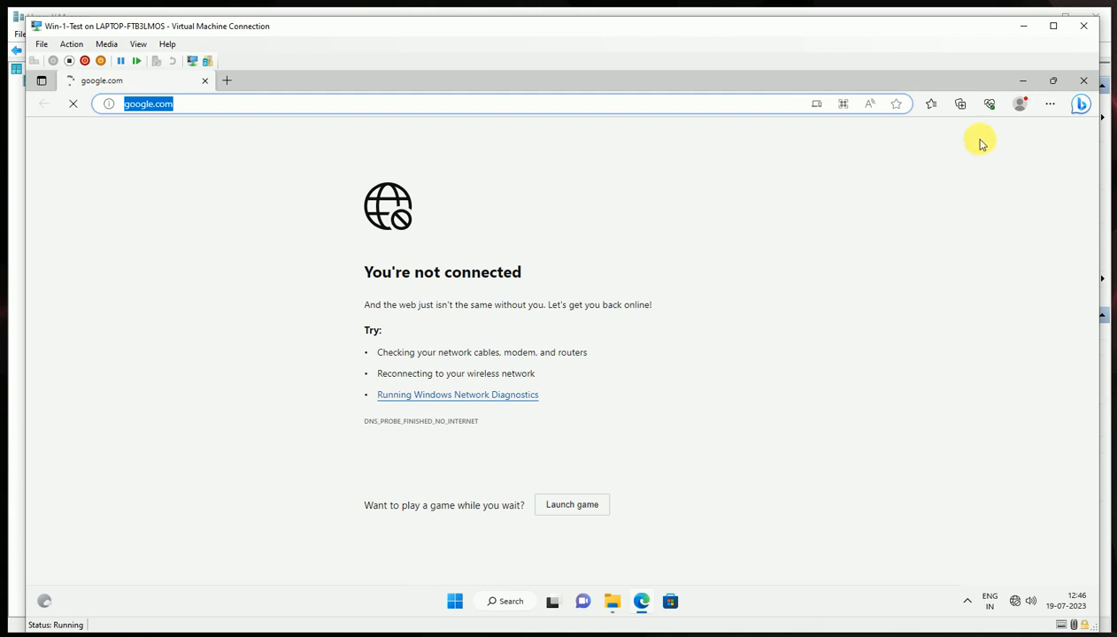
pyautogui.moveTo(1025, 25)
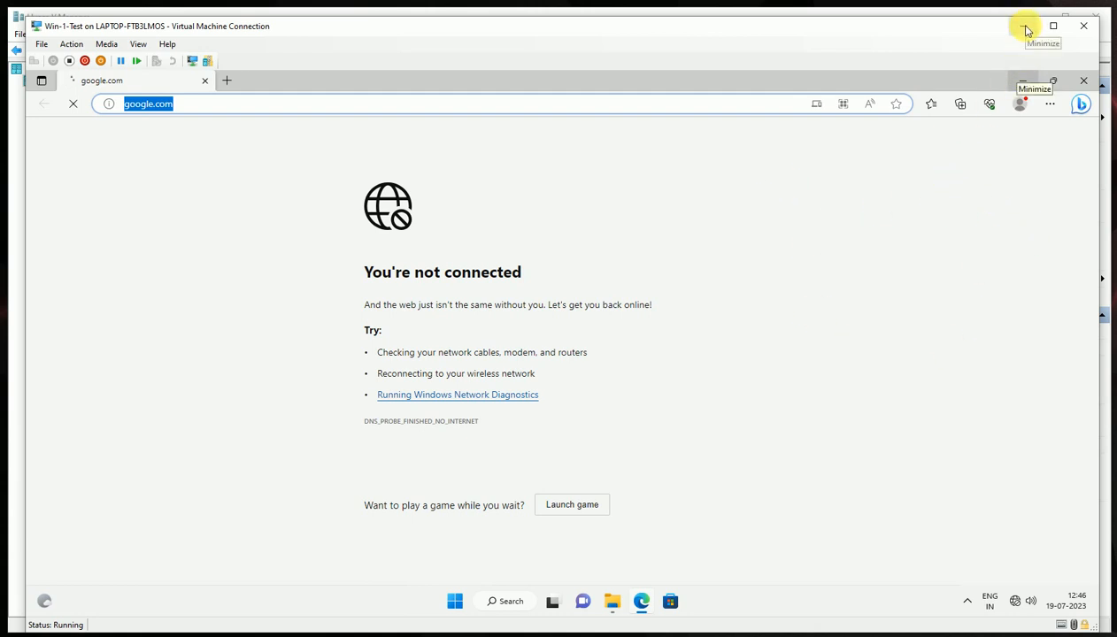
# Minimize the VM window and review Win-1-Test's network adapter on Default Switch, cancelling unchanged.
pyautogui.click(1020, 25)
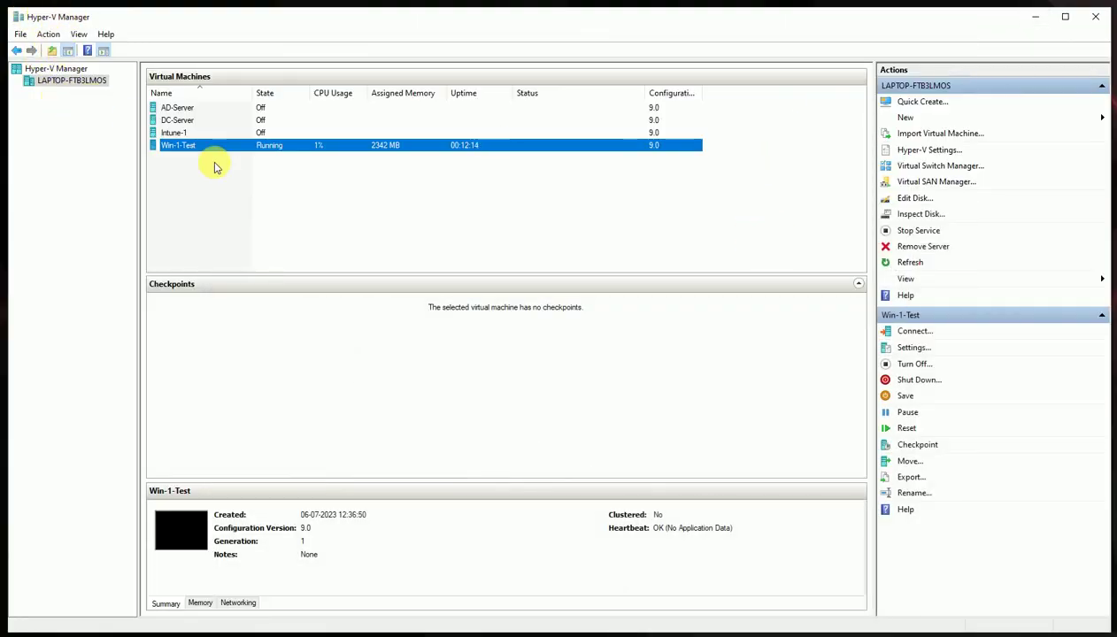
pyautogui.rightClick(198, 145)
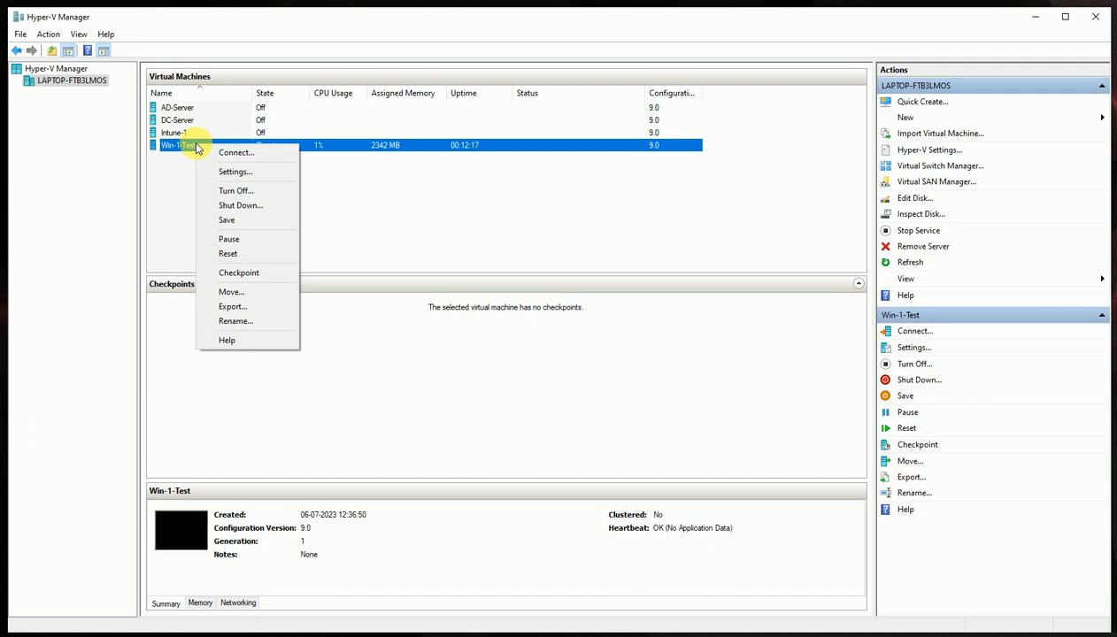
pyautogui.click(234, 172)
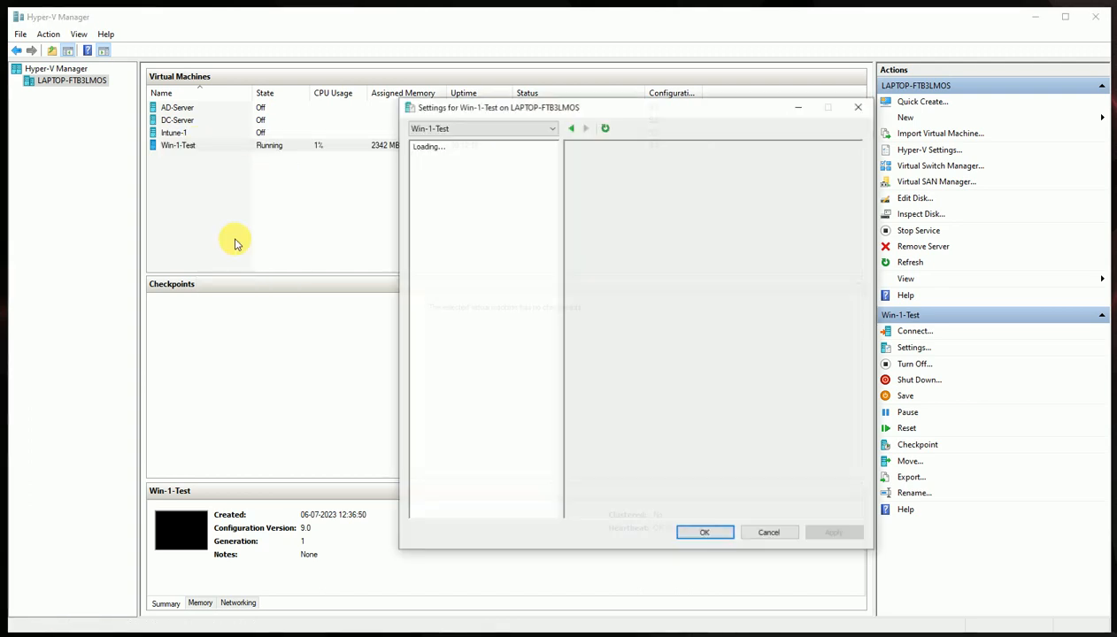
pyautogui.click(462, 336)
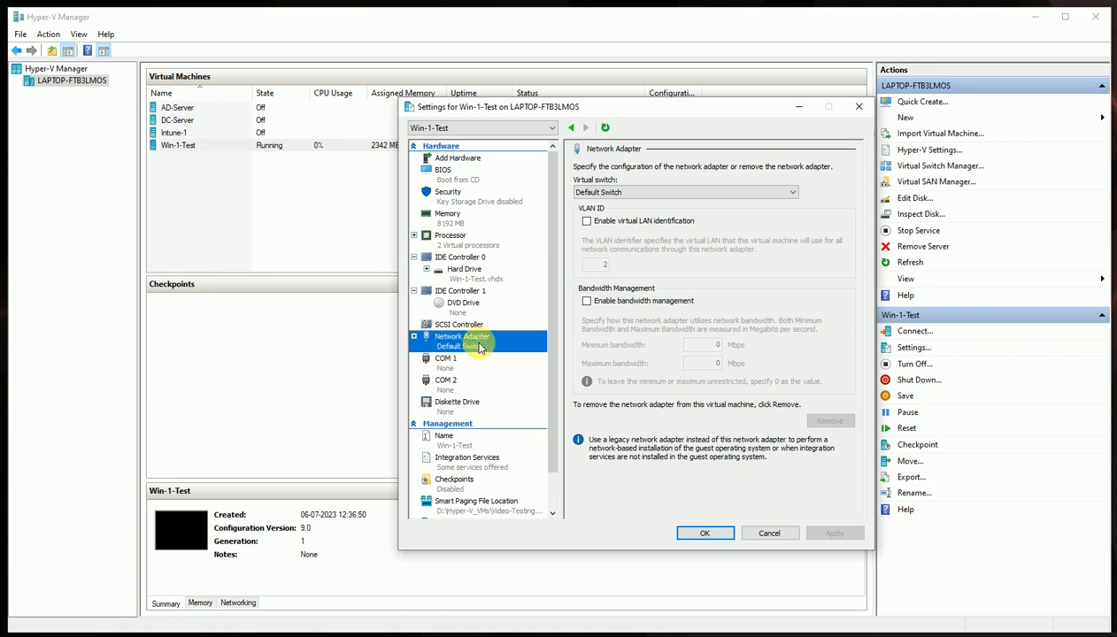
pyautogui.moveTo(769, 533)
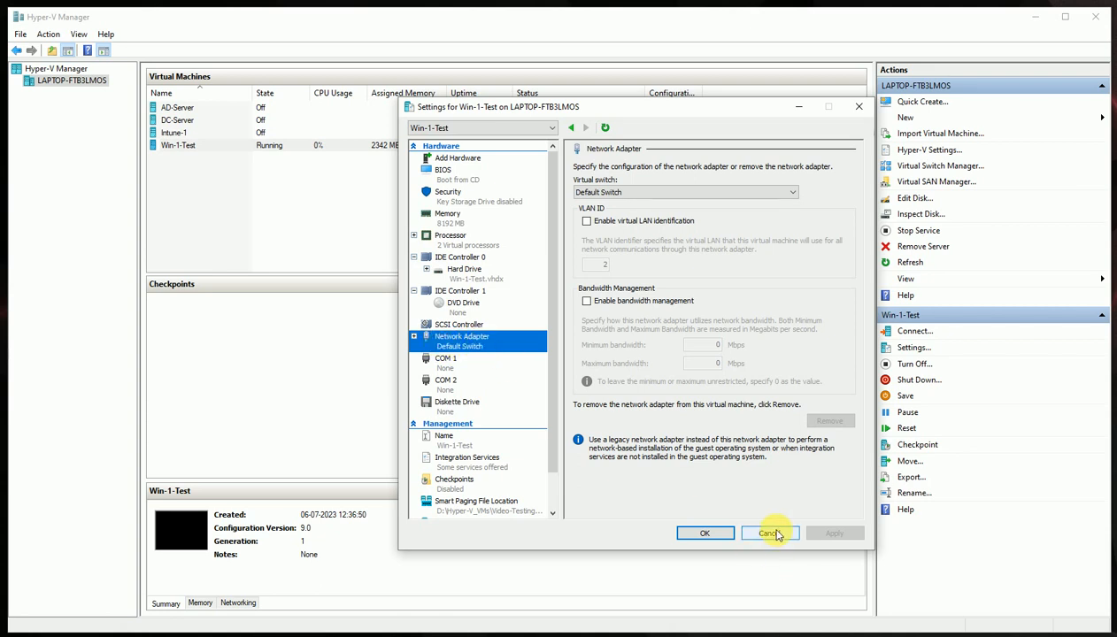
pyautogui.click(767, 533)
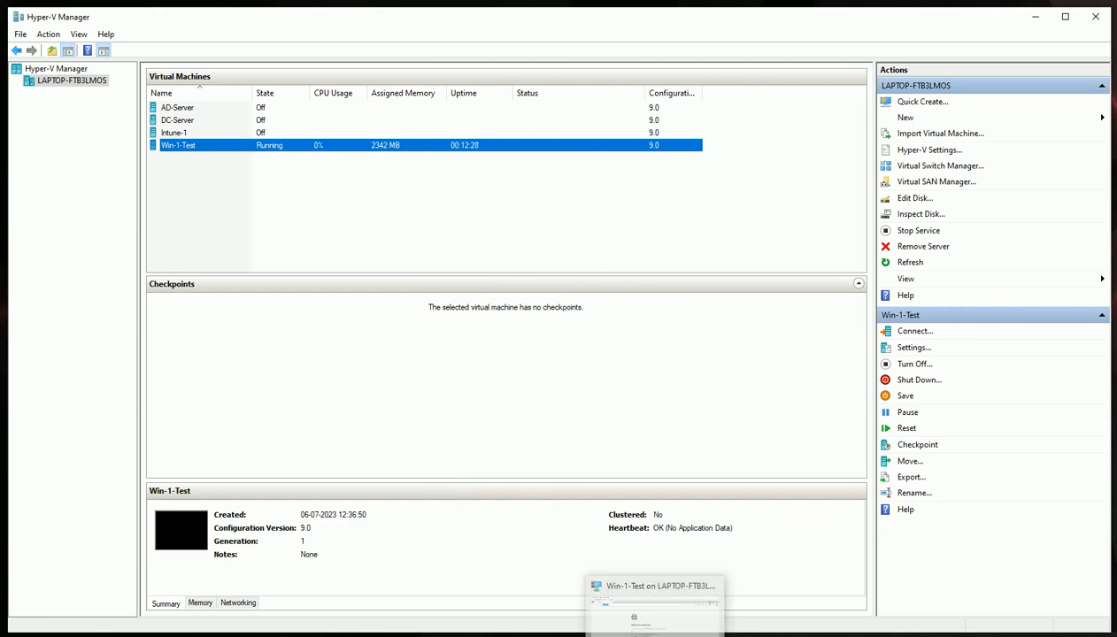
# Close Edge in the VM, shut down Win-1-Test, and minimize its connection window.
pyautogui.click(650, 586)
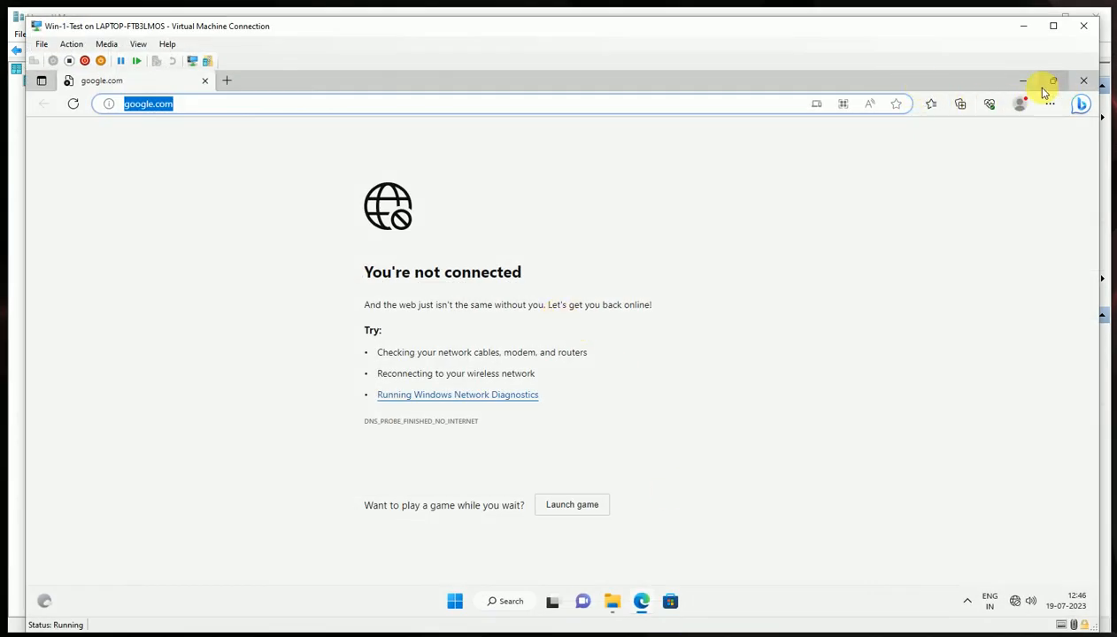
pyautogui.click(611, 601)
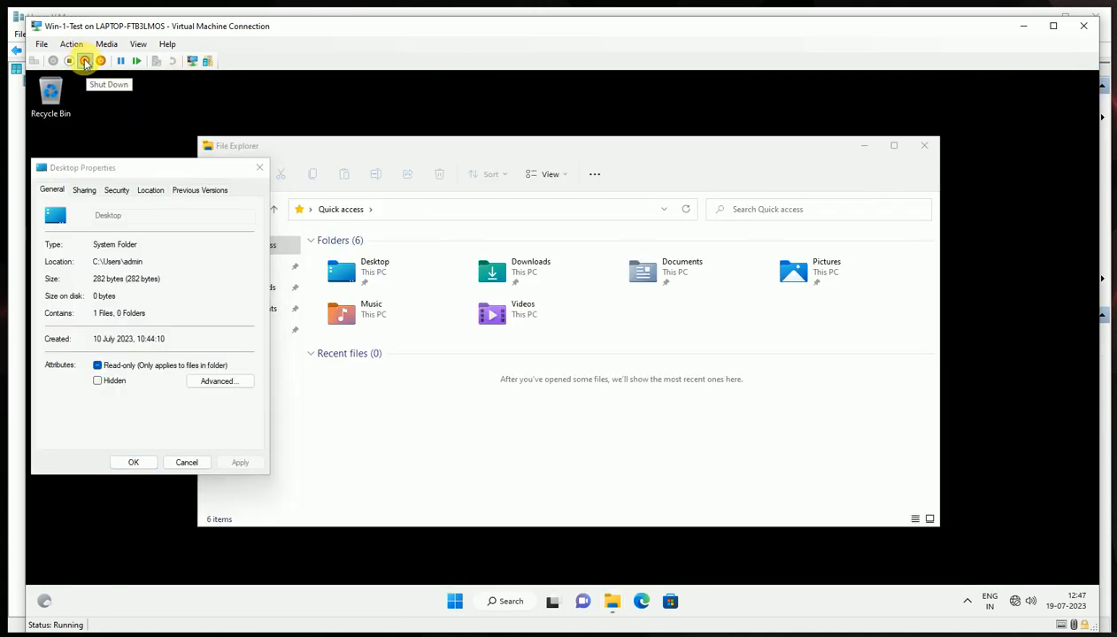
pyautogui.click(85, 61)
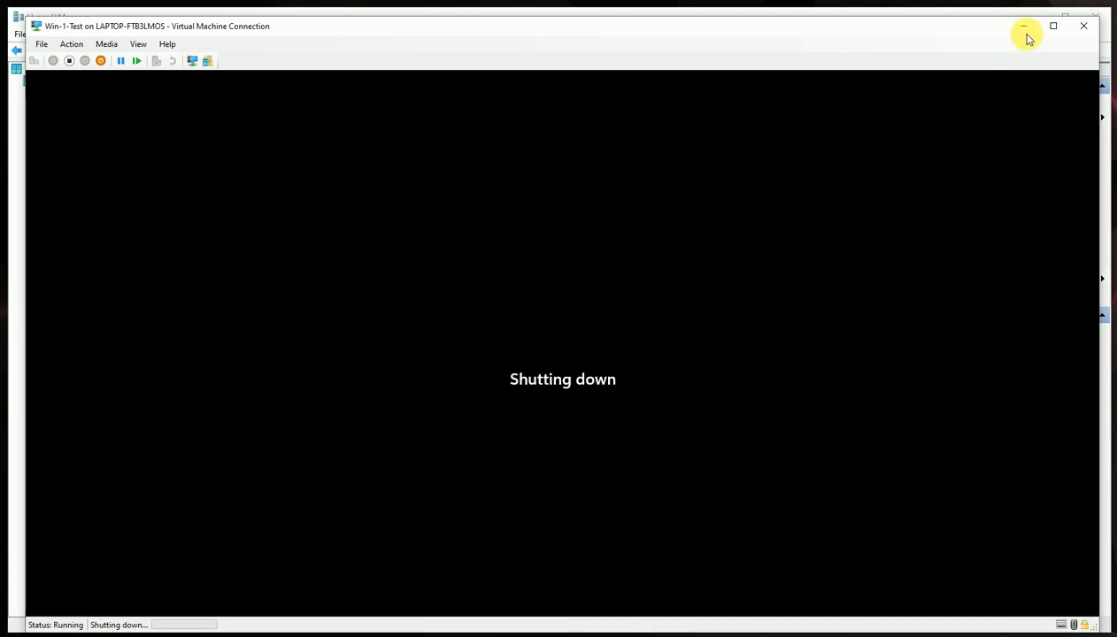
pyautogui.moveTo(1023, 31)
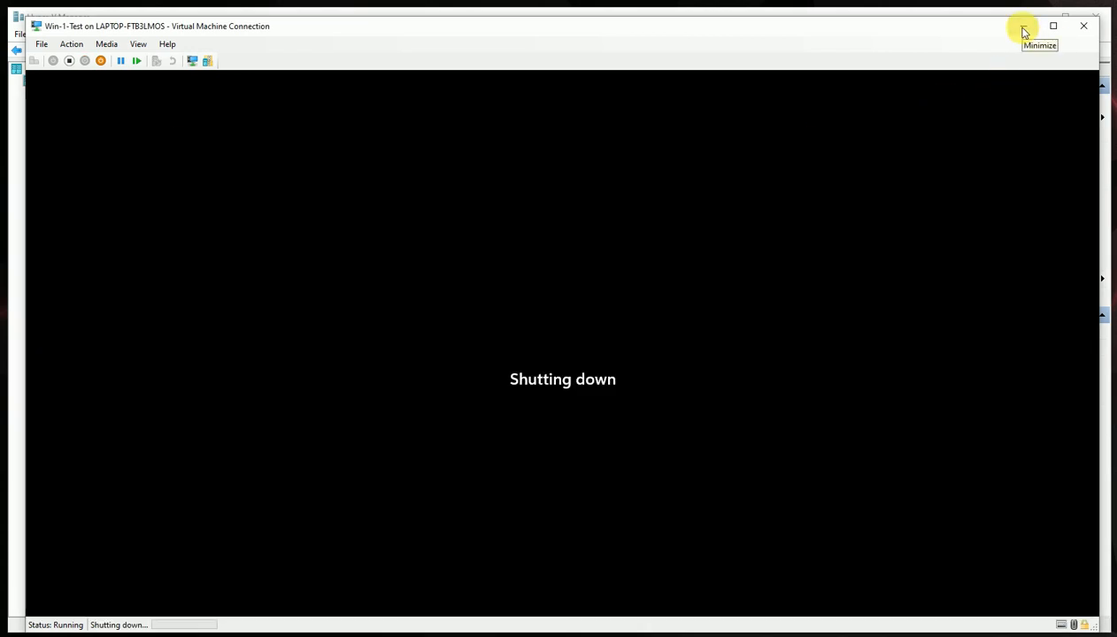
pyautogui.click(1018, 24)
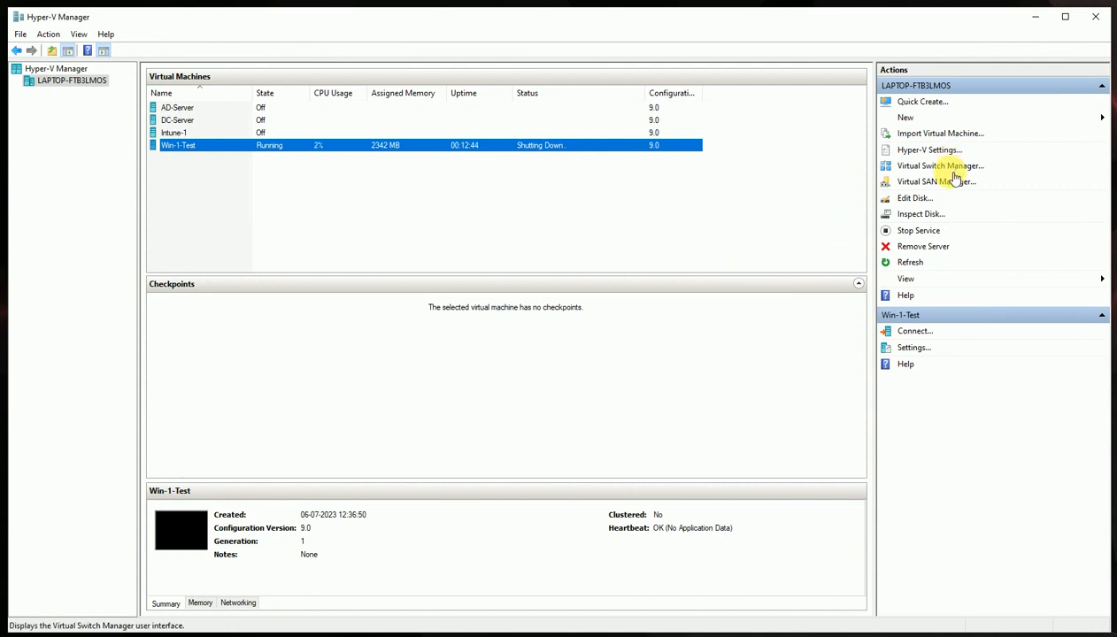
# Create an external virtual switch named 'External Network' and accept the networking change warning.
pyautogui.click(938, 165)
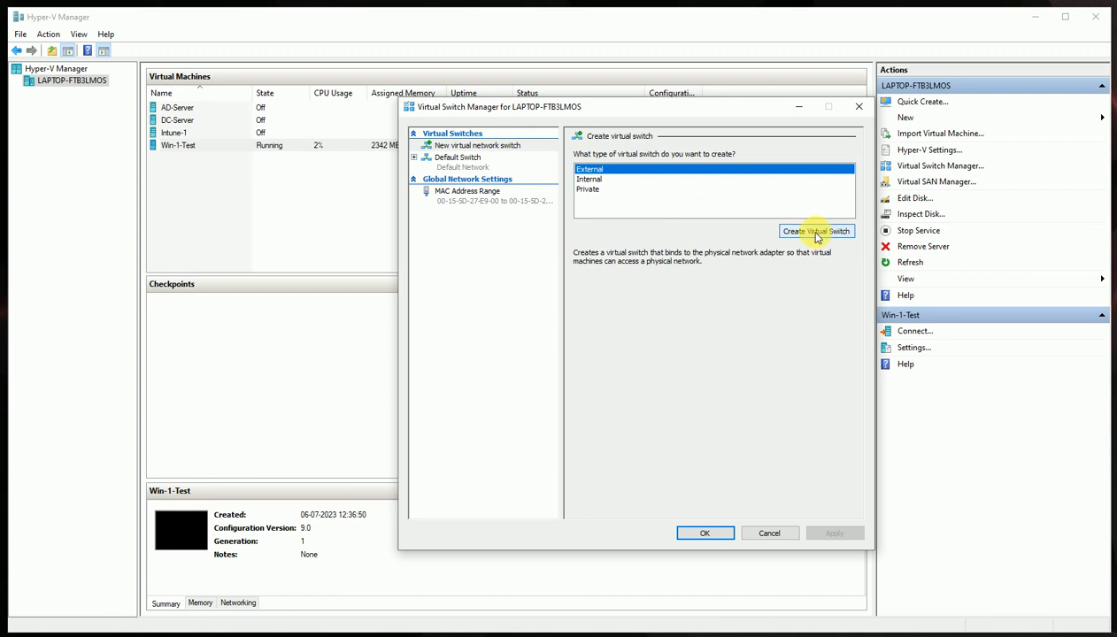
pyautogui.click(817, 231)
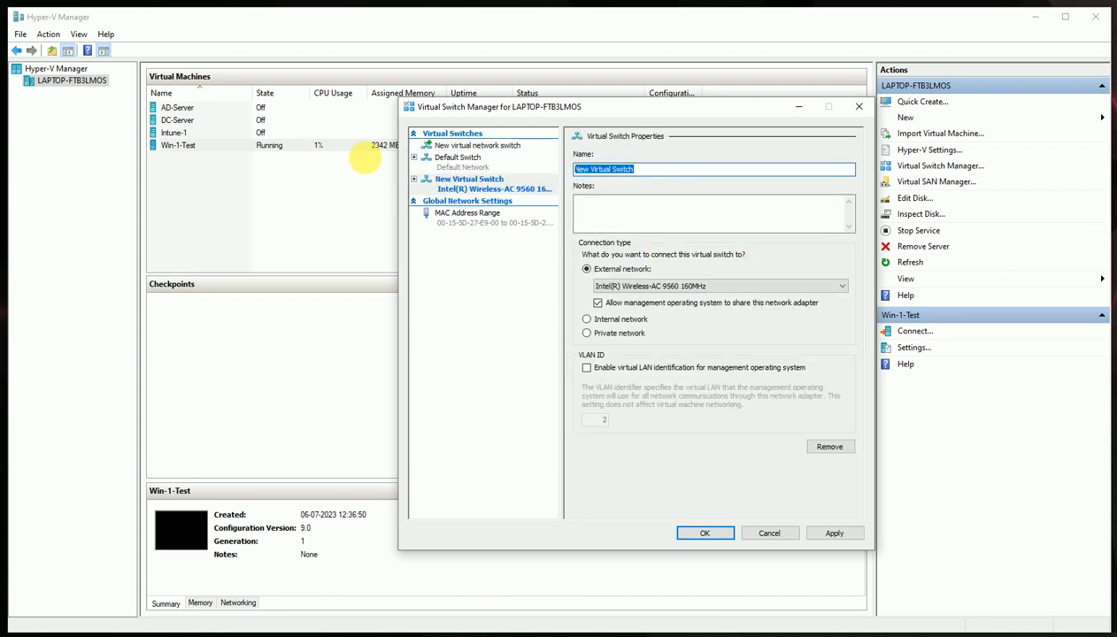
pyautogui.moveTo(366, 163)
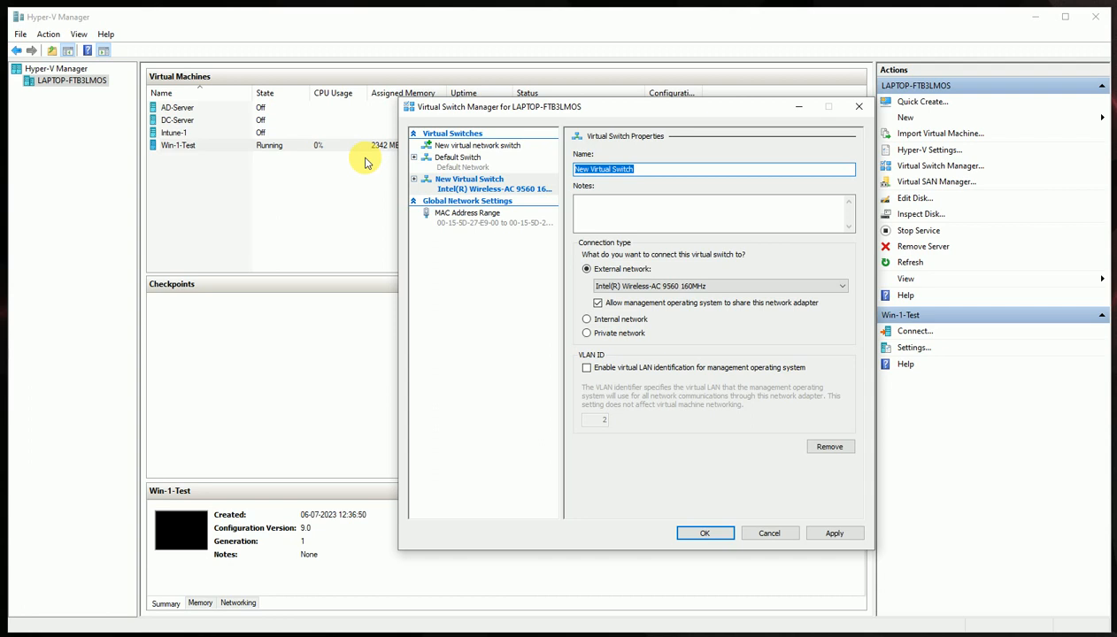
pyautogui.write('E')
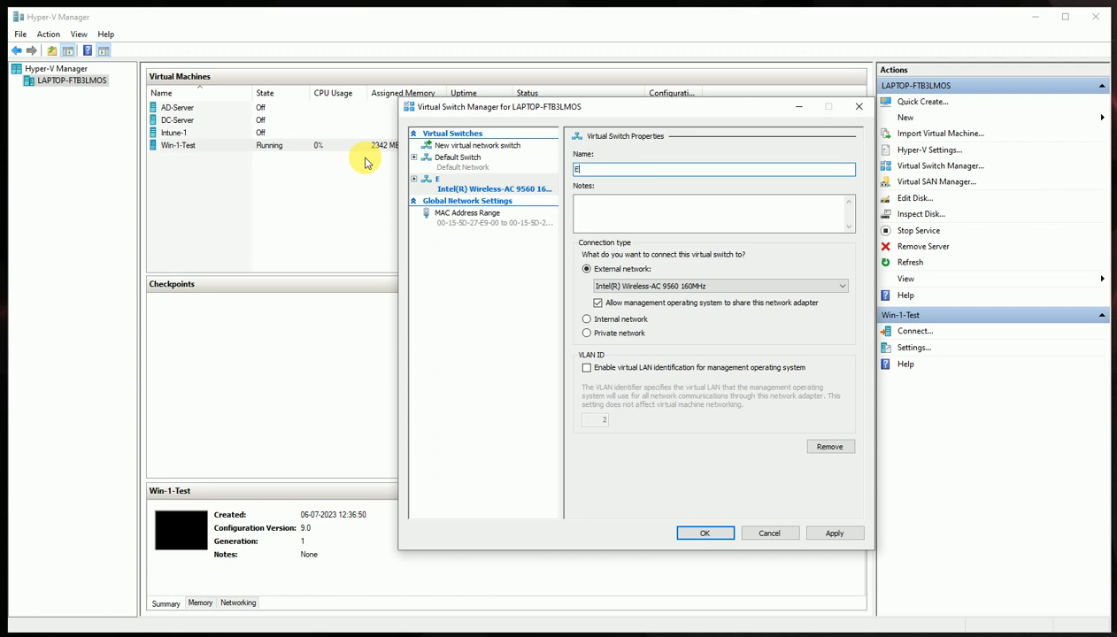
pyautogui.write('xternal')
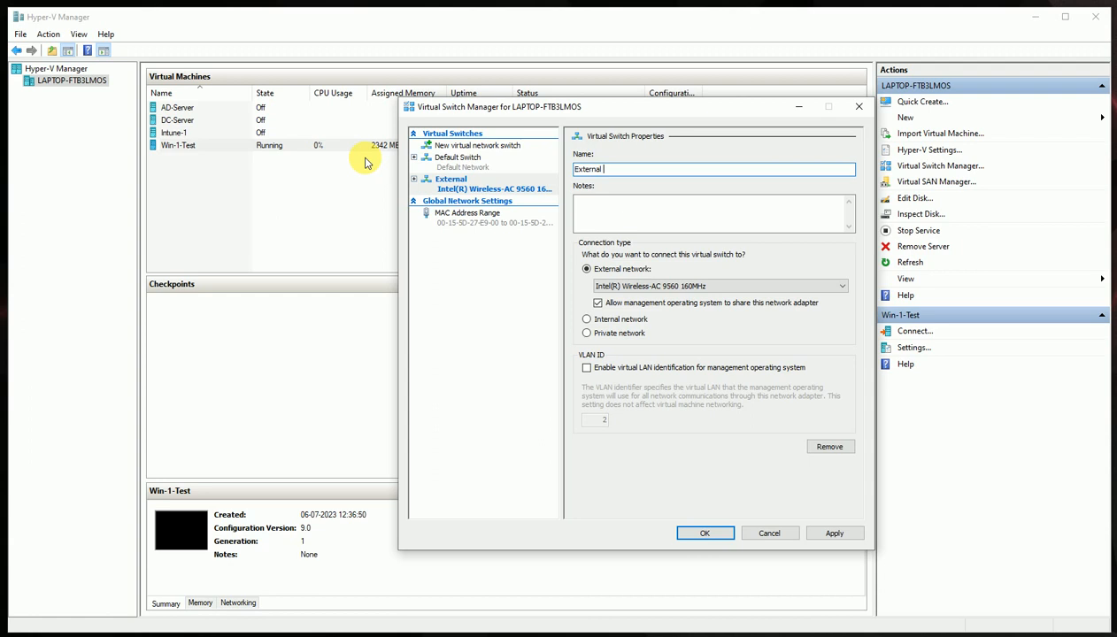
pyautogui.write('Network')
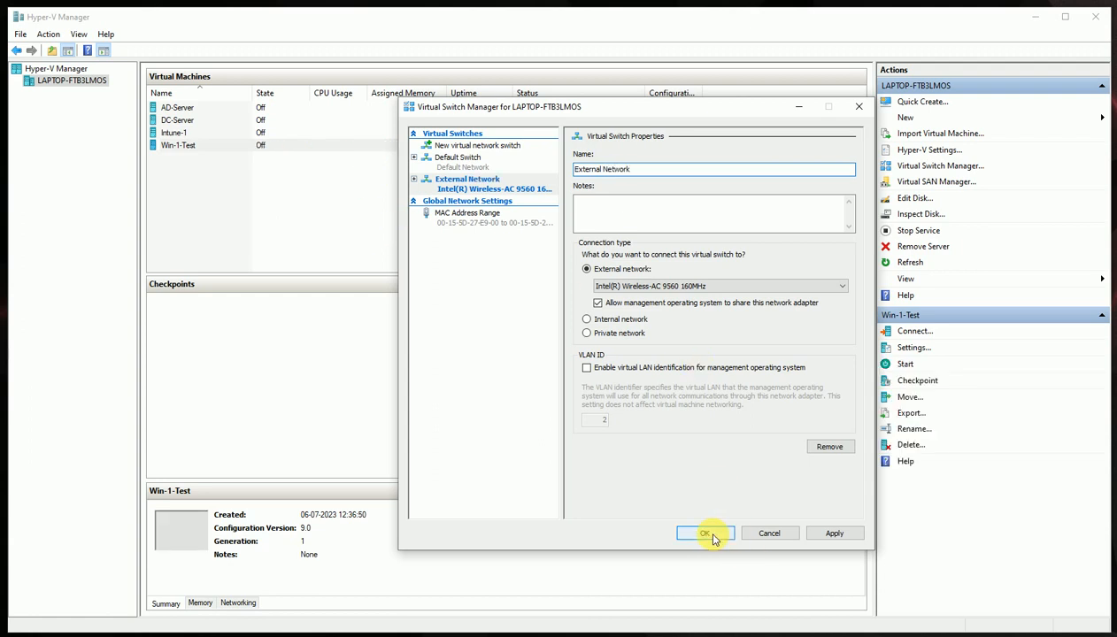
pyautogui.click(706, 532)
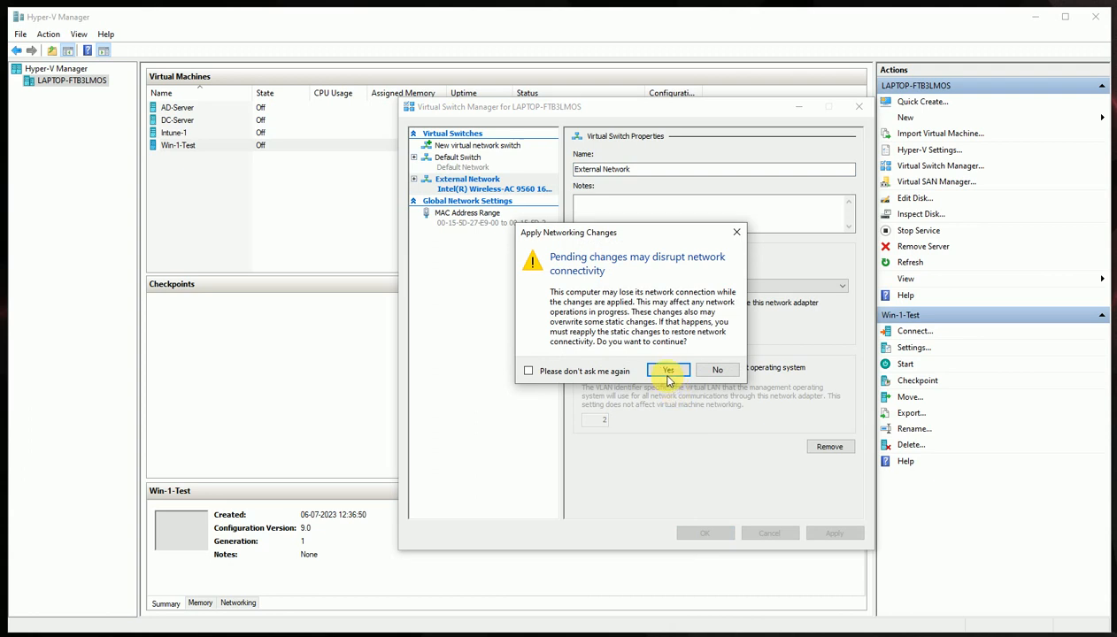
pyautogui.click(667, 369)
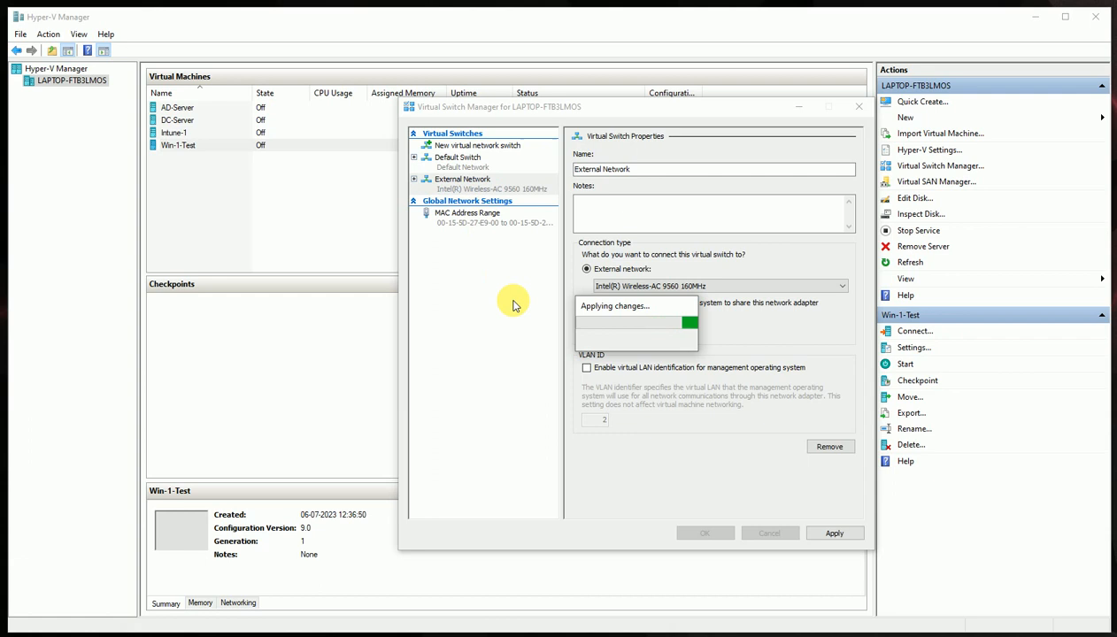
# Reopen Virtual Switch Manager and inspect the Default Switch and External Network switches.
pyautogui.click(705, 532)
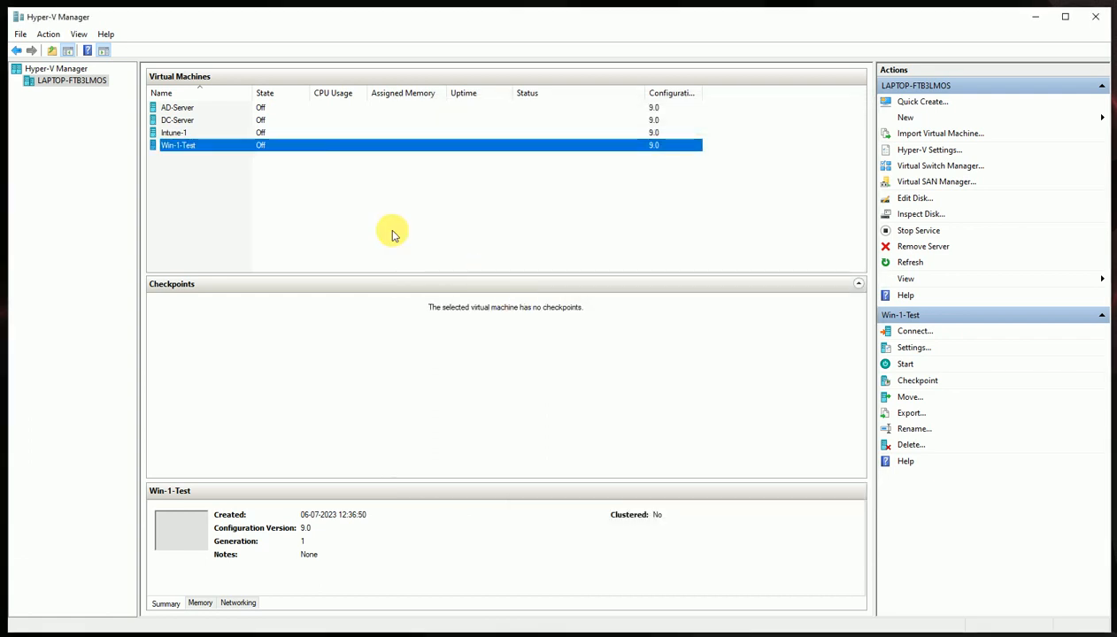
pyautogui.click(941, 166)
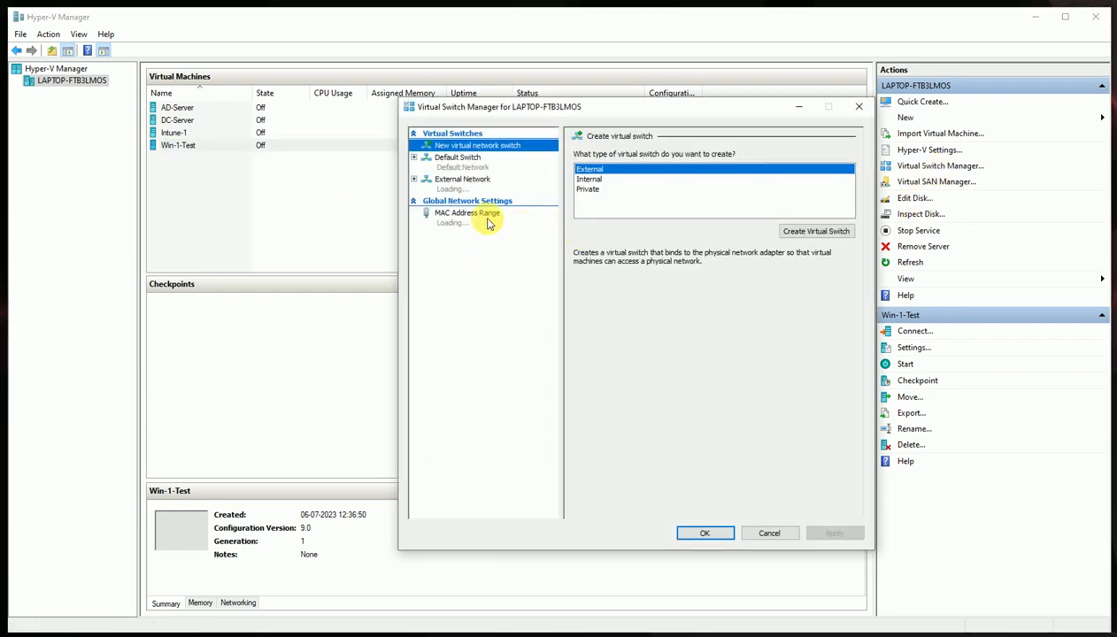
pyautogui.click(457, 157)
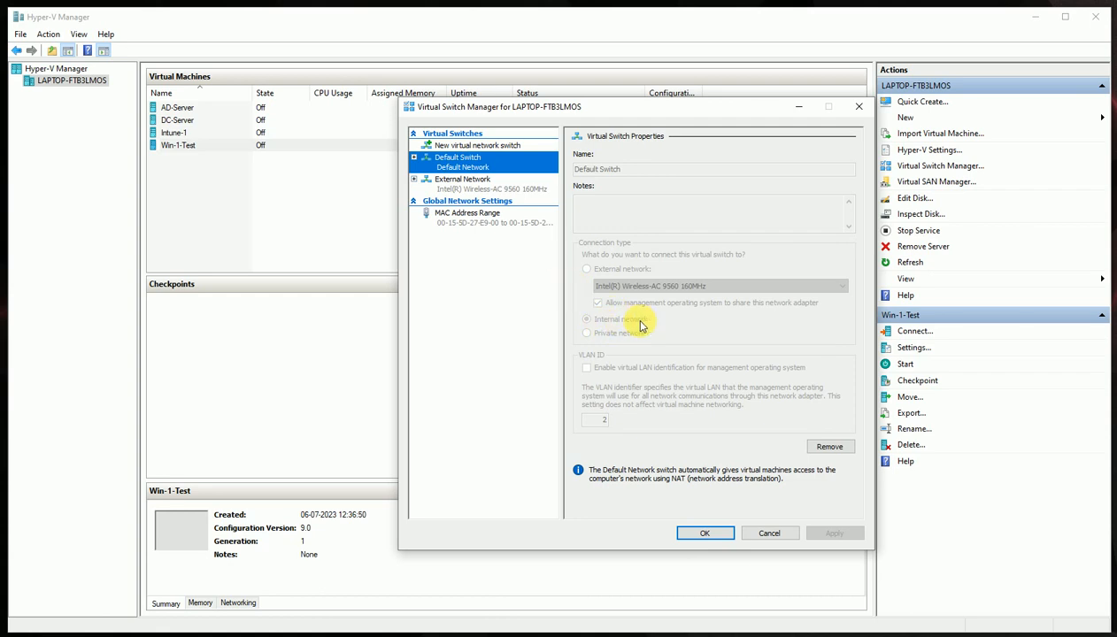
pyautogui.moveTo(500, 184)
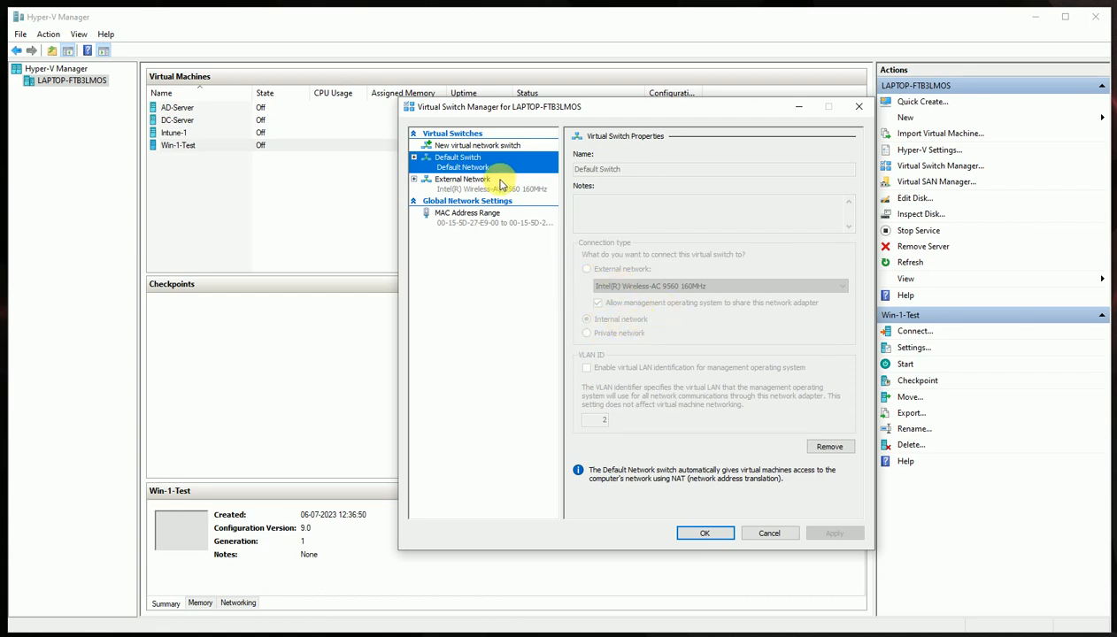
pyautogui.click(467, 178)
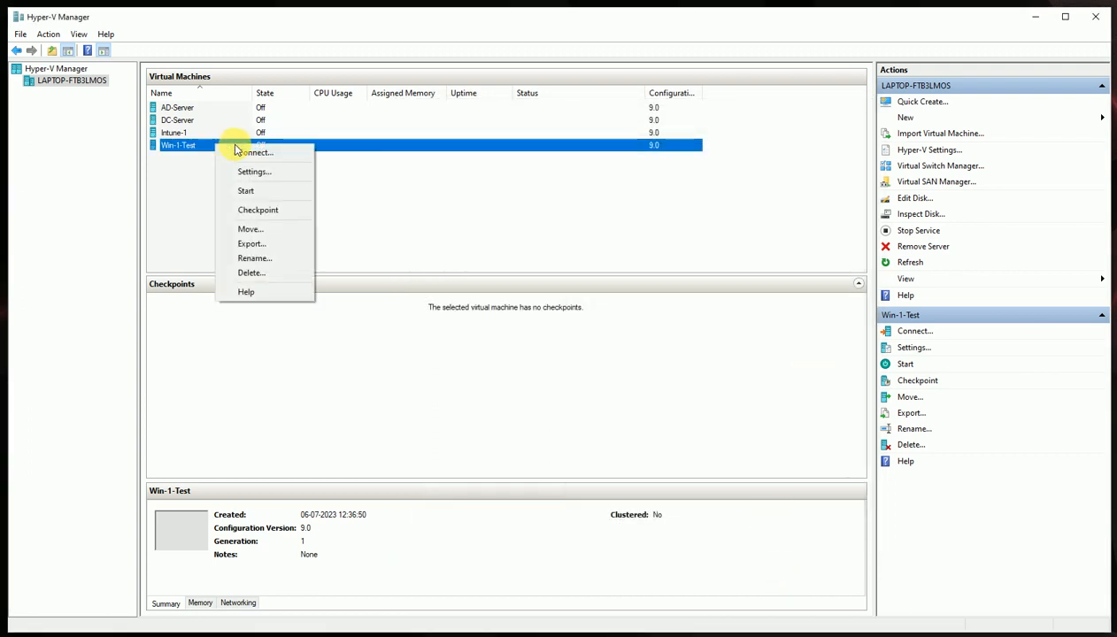
# Review Win-1-Test's network adapters, including the new one on External Network.
pyautogui.click(254, 171)
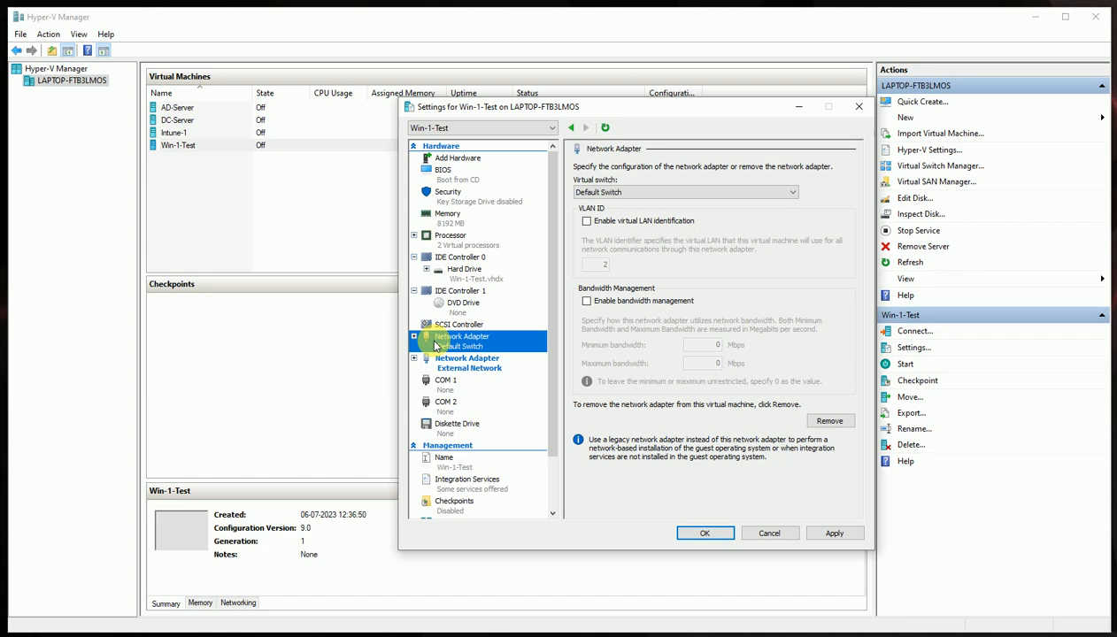
pyautogui.click(467, 363)
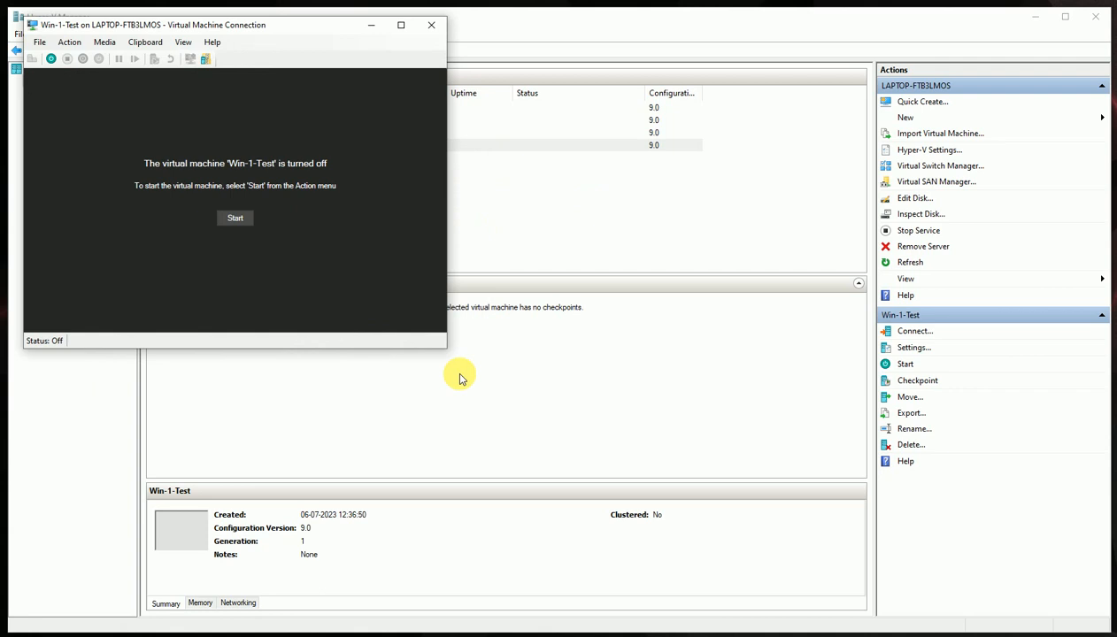
# Start Win-1-Test and sign in as admin with the password.
pyautogui.click(235, 218)
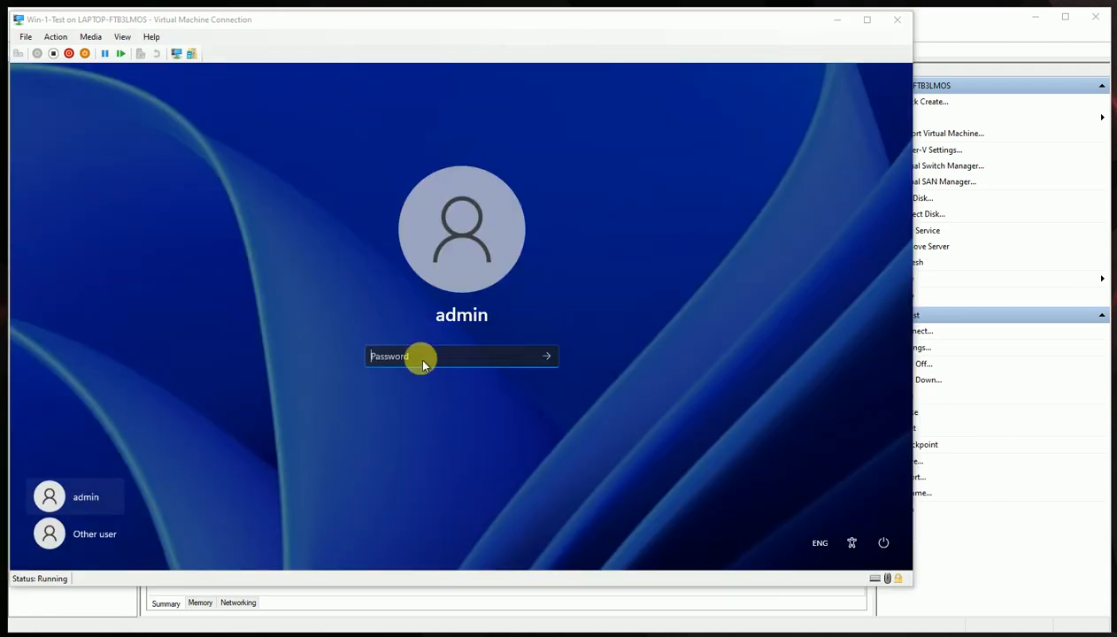
pyautogui.click(419, 358)
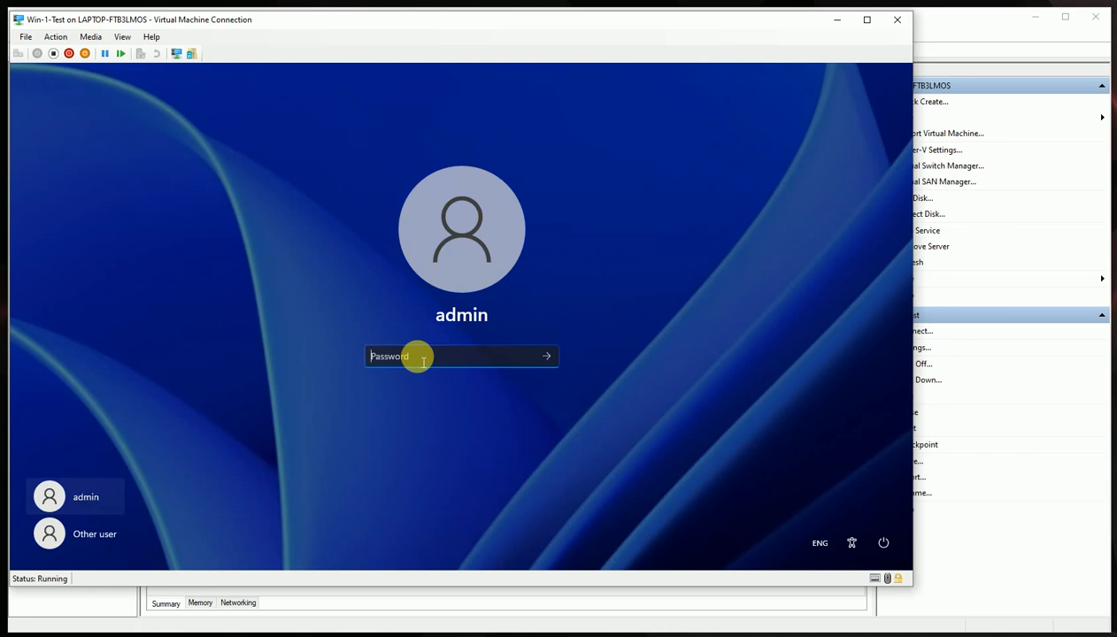
pyautogui.write('password')
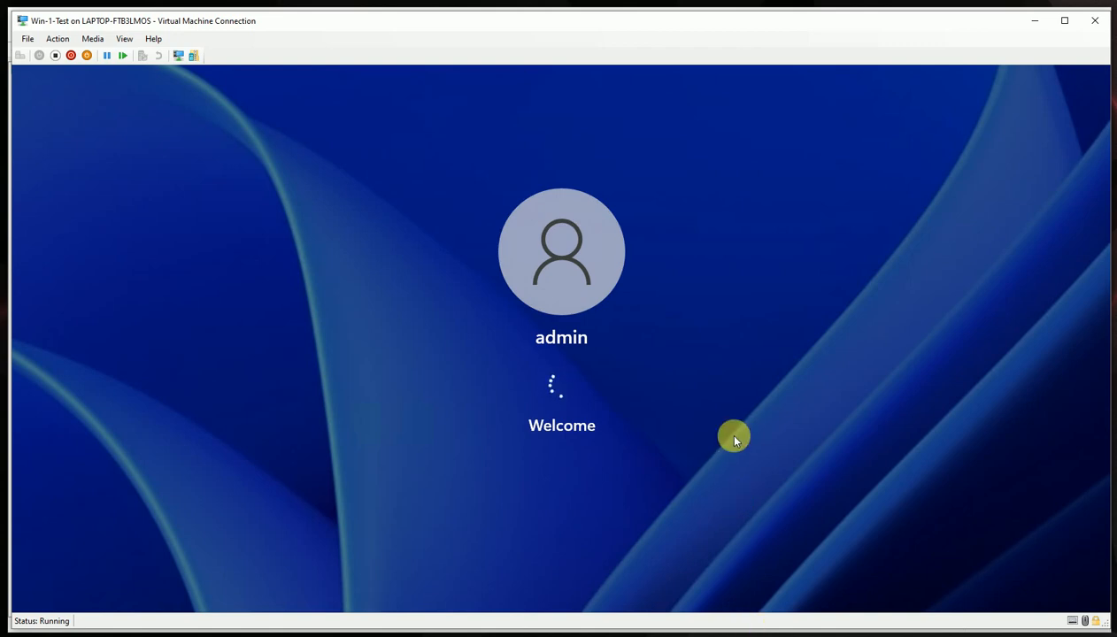
pyautogui.moveTo(677, 342)
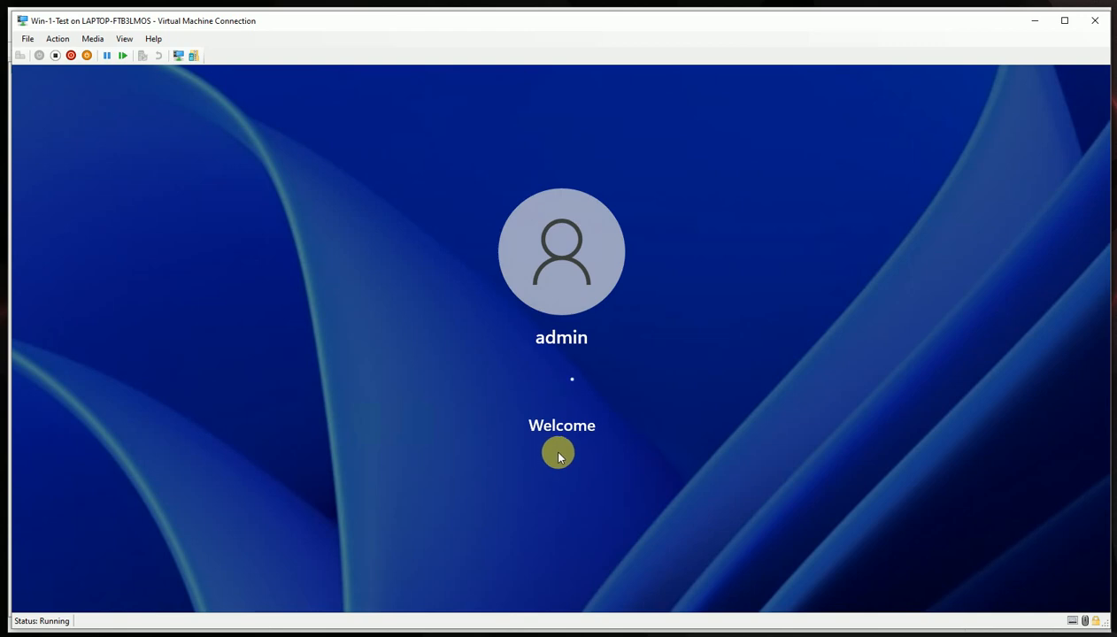
pyautogui.moveTo(597, 497)
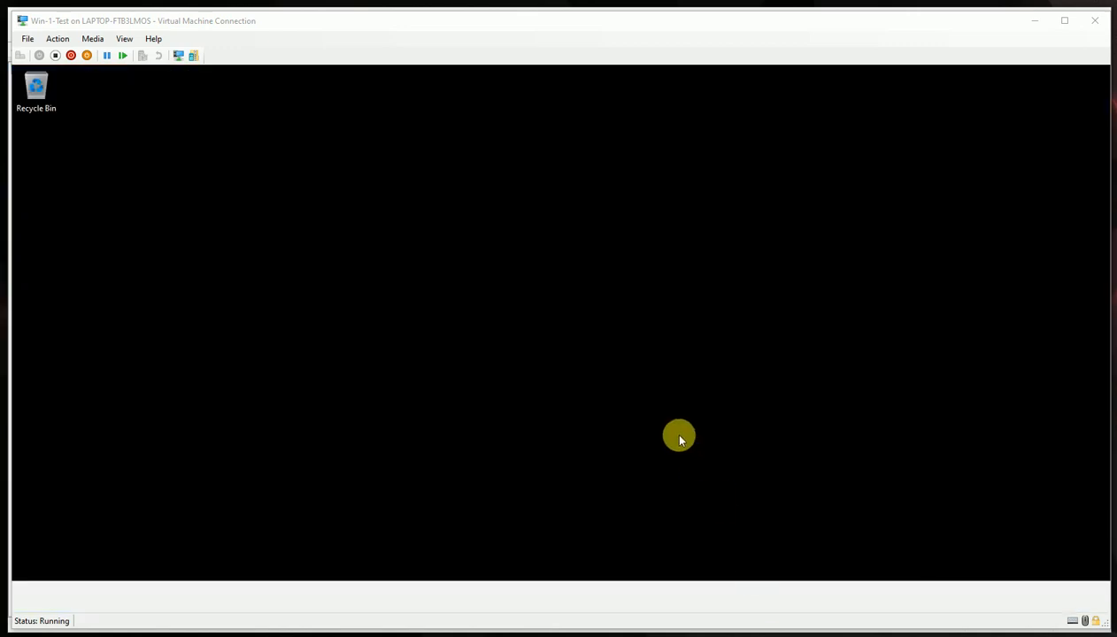
# Open and dismiss the desktop context menu on the loaded Win-1-Test desktop.
pyautogui.rightClick(679, 437)
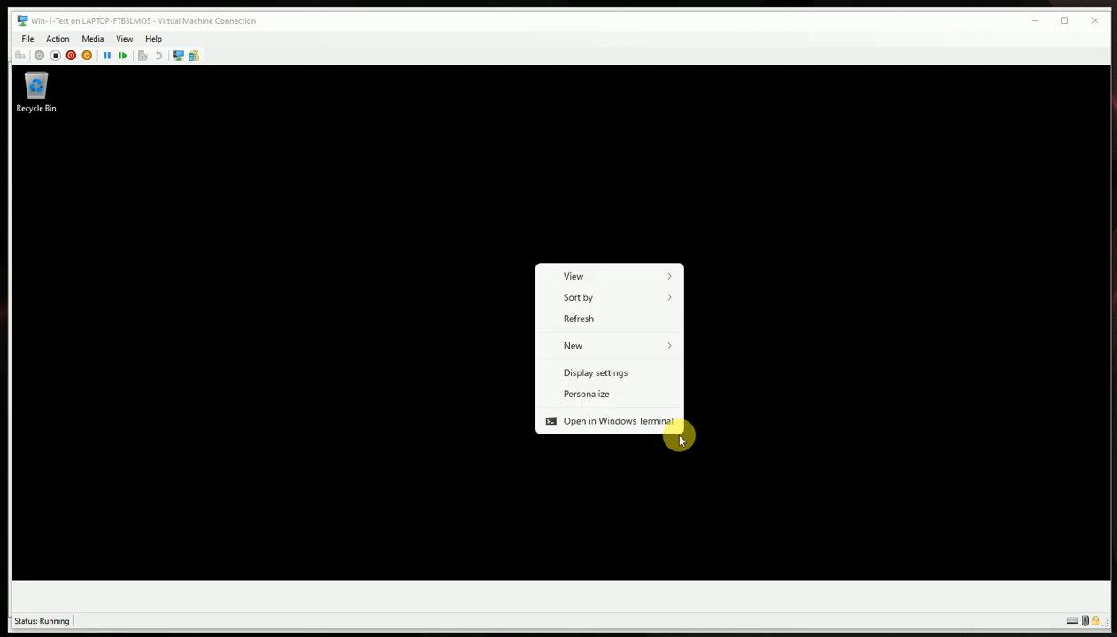
pyautogui.click(588, 323)
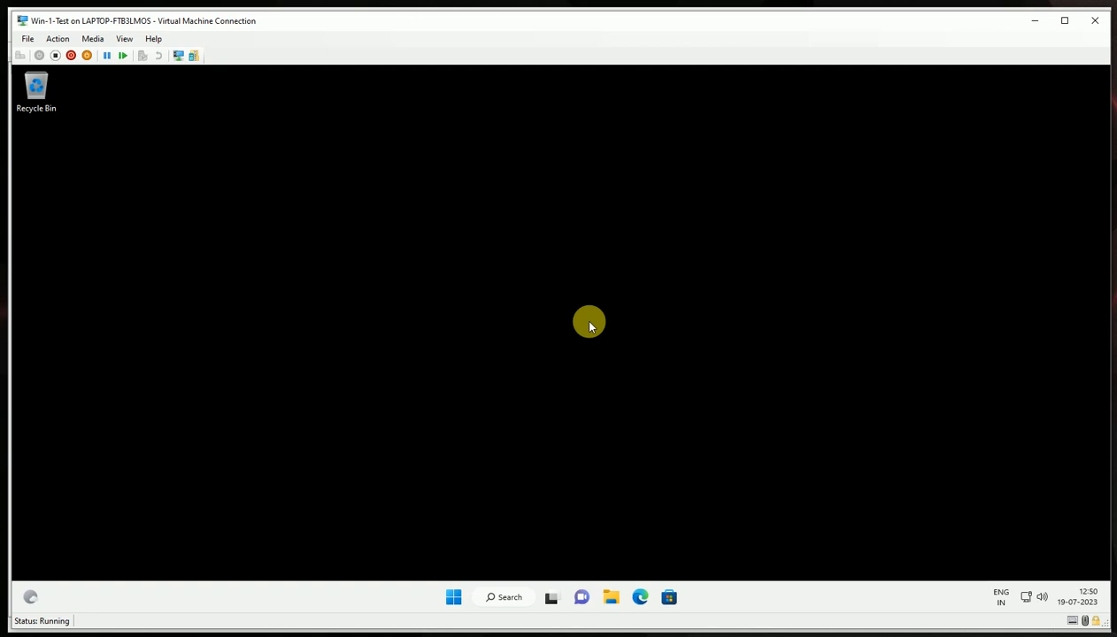
pyautogui.rightClick(589, 321)
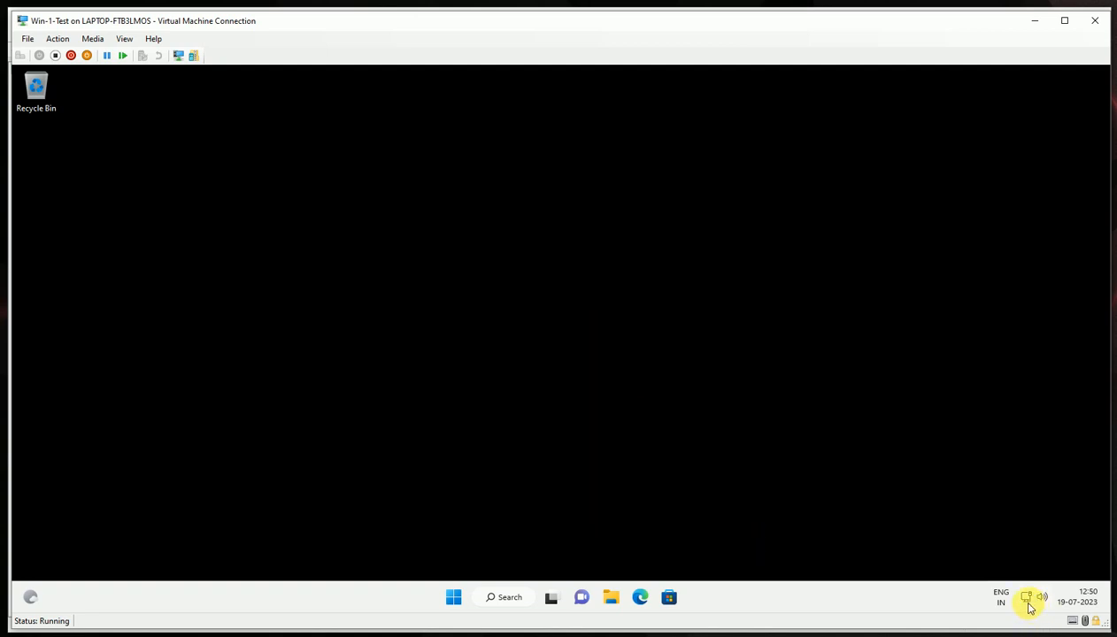
pyautogui.moveTo(1028, 597)
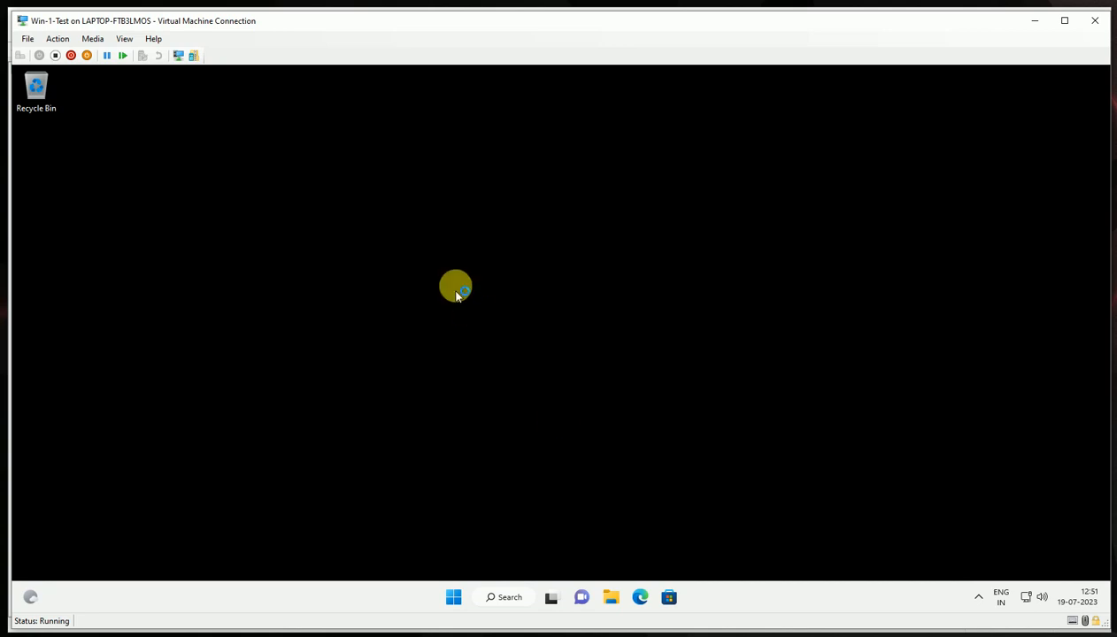
pyautogui.moveTo(452, 347)
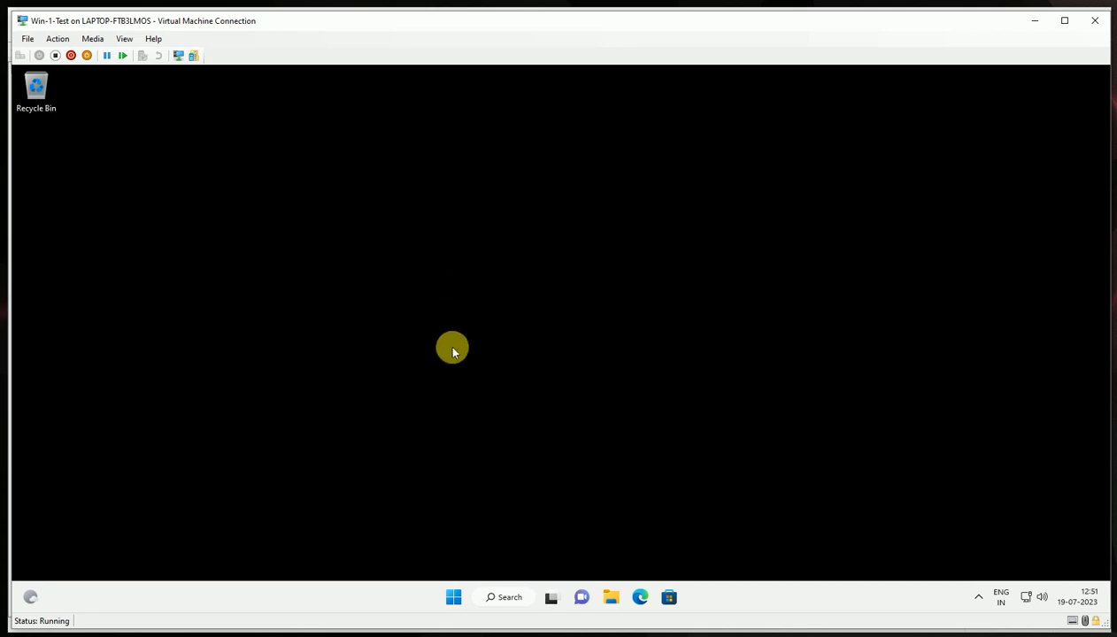
pyautogui.moveTo(395, 280)
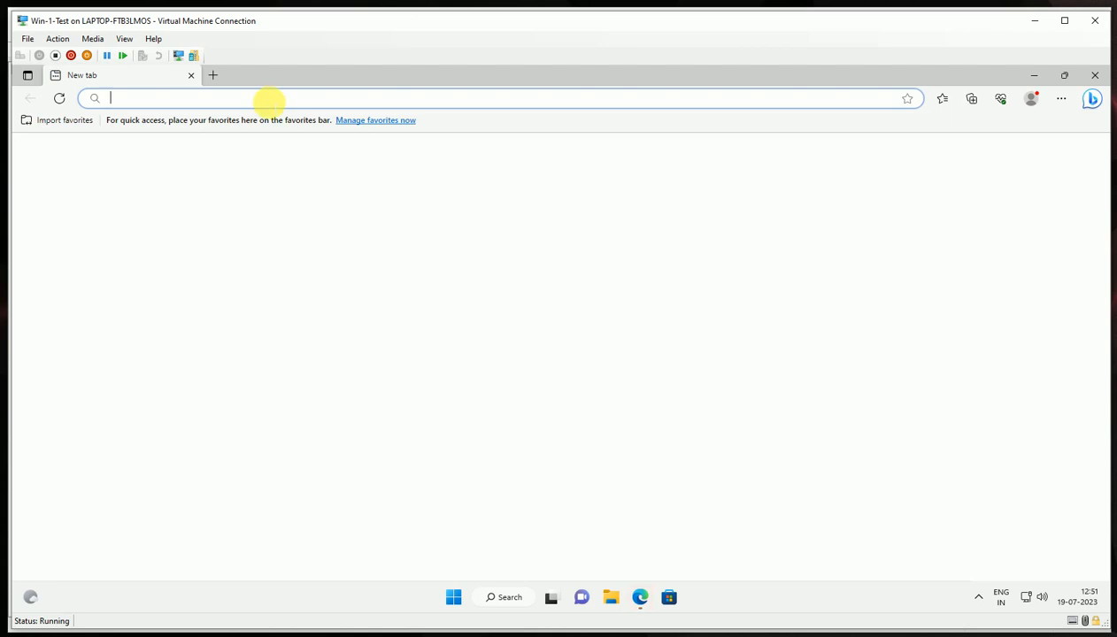
# Load google.com in Edge inside the VM.
pyautogui.write('google.com/?gws_rd=ssl')
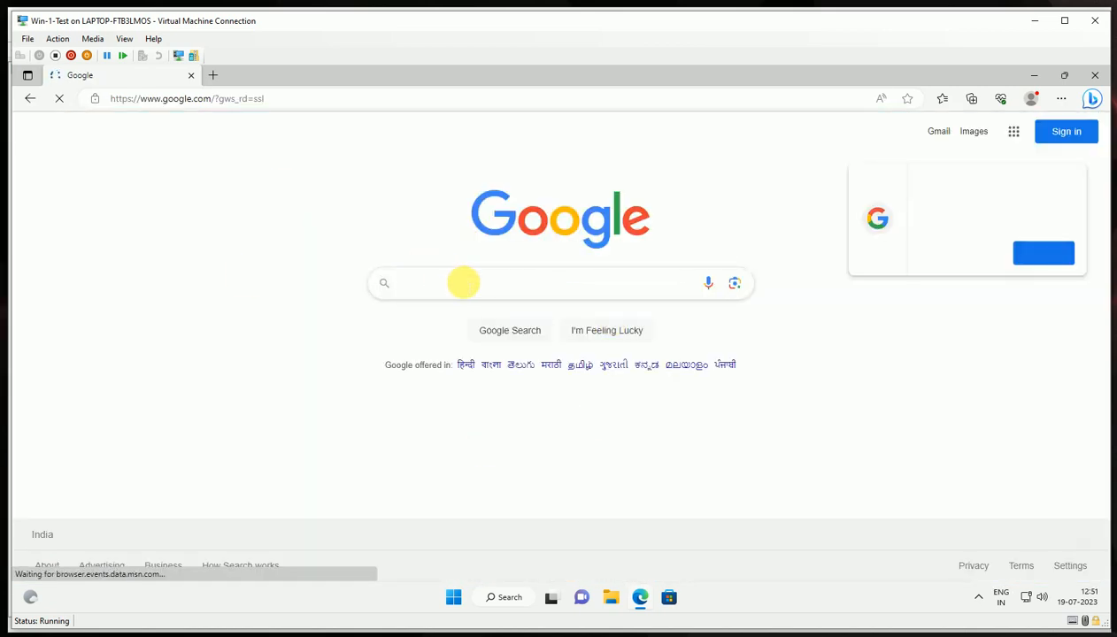
pyautogui.click(465, 282)
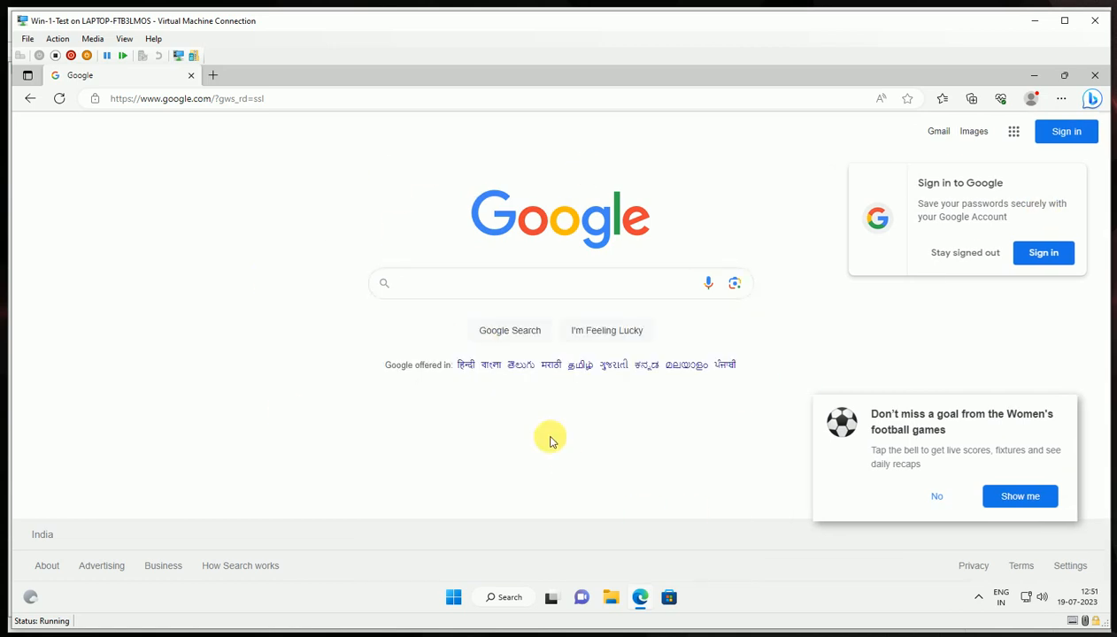
pyautogui.moveTo(575, 435)
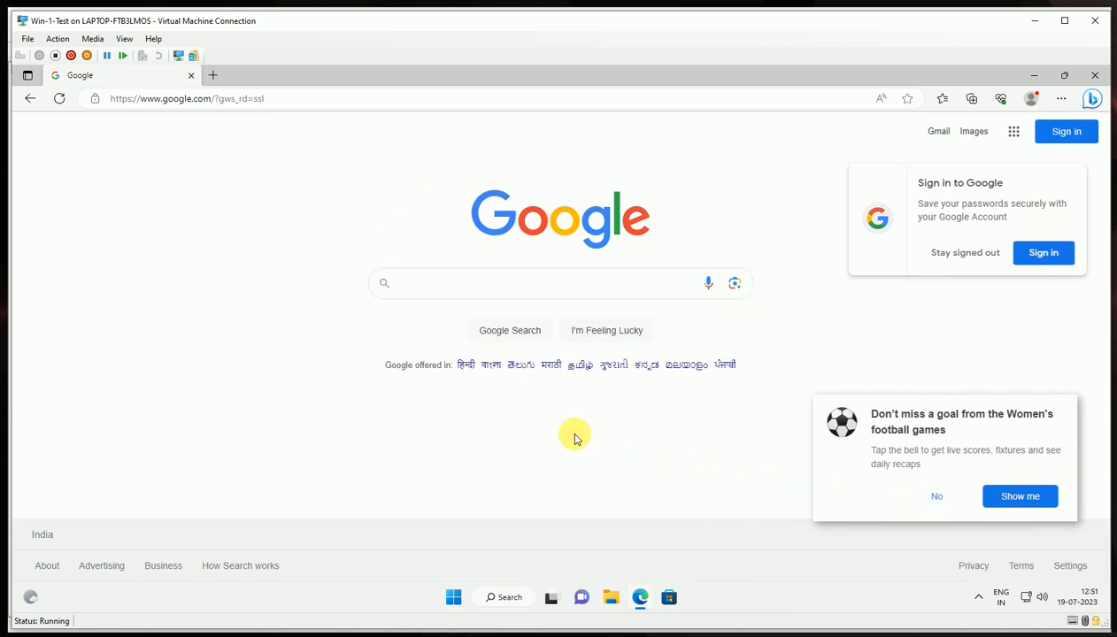